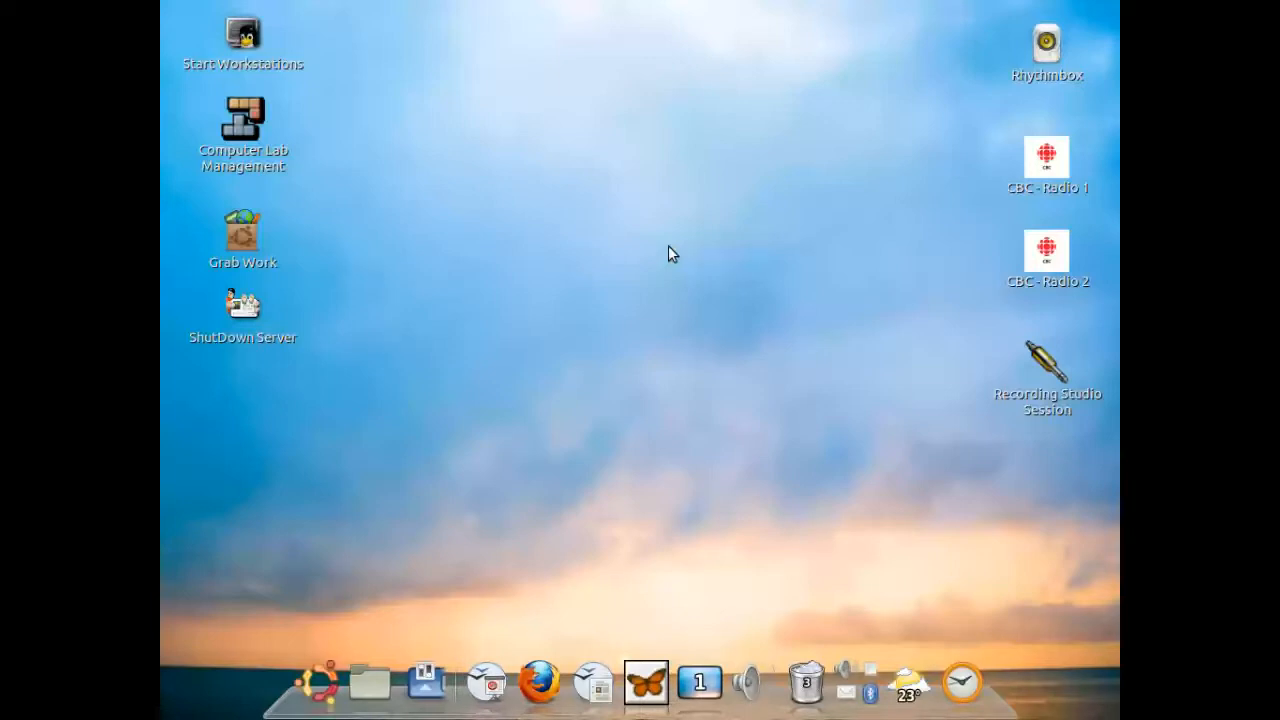
mouse_move(584, 490)
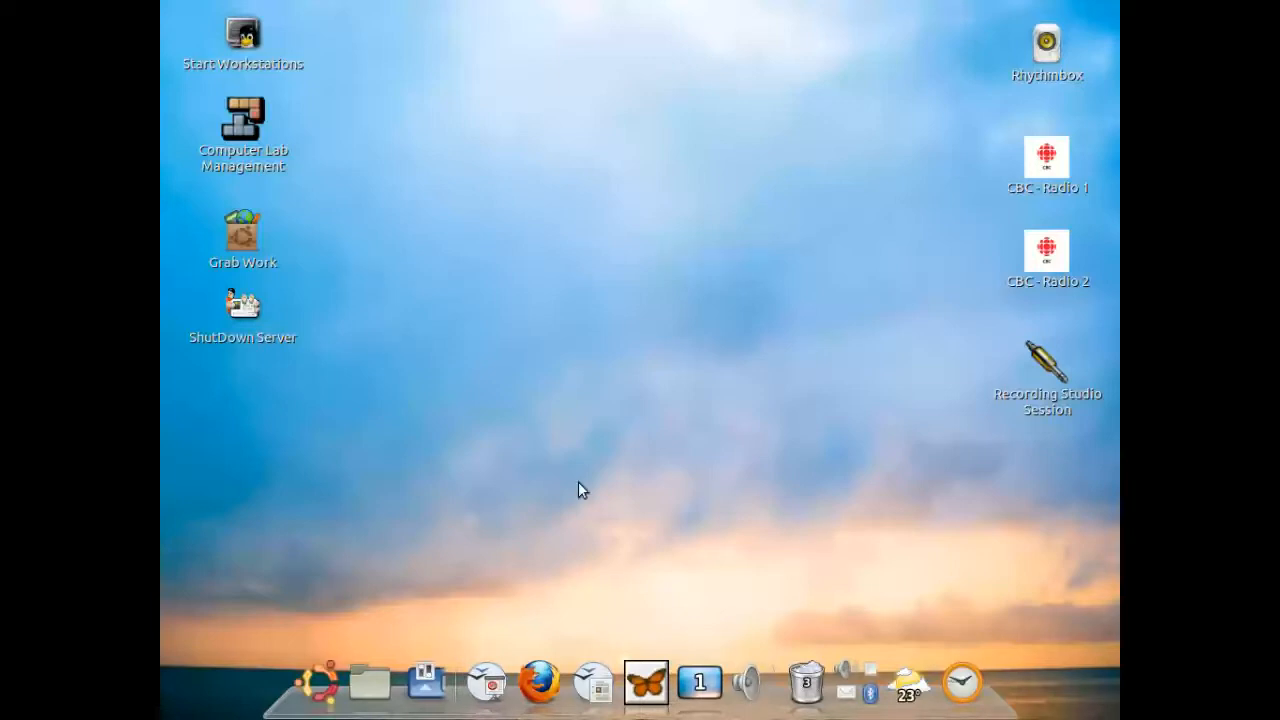
mouse_move(322, 680)
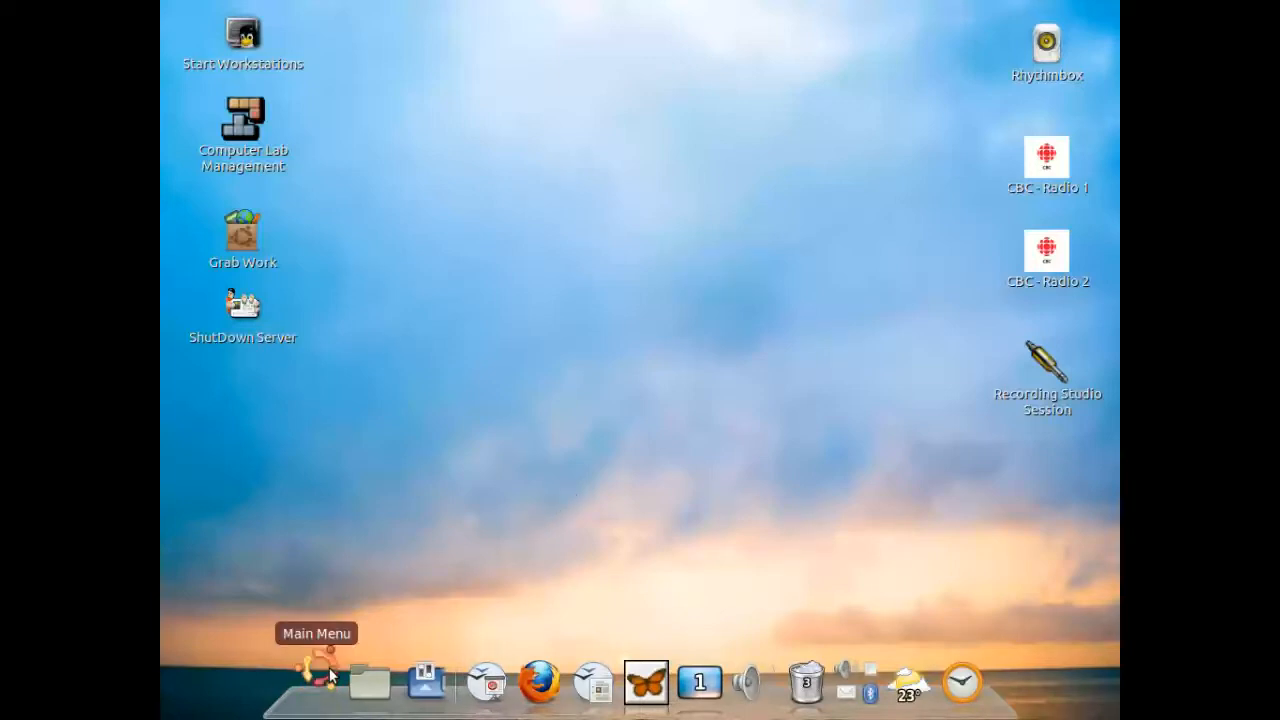
Bring up Manage Print Jobs from Accessories, showing script1 queued on PSC-2170-Series.
click(318, 682)
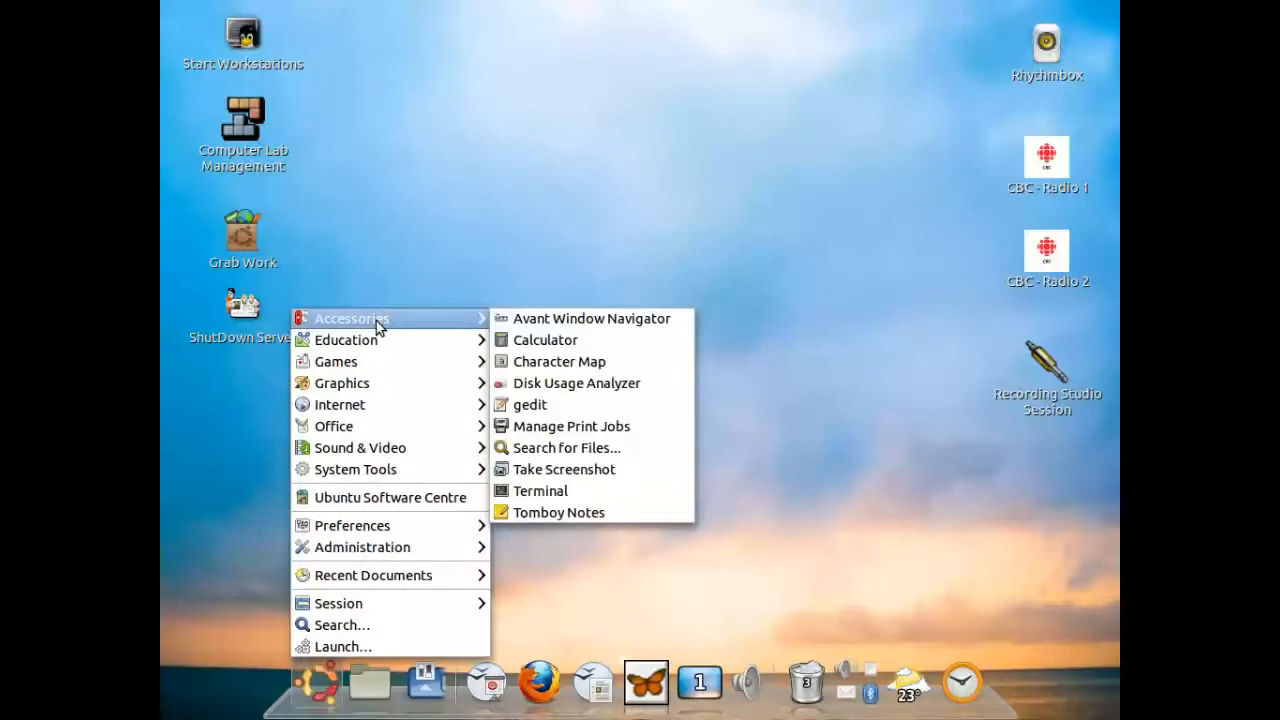
mouse_move(566, 448)
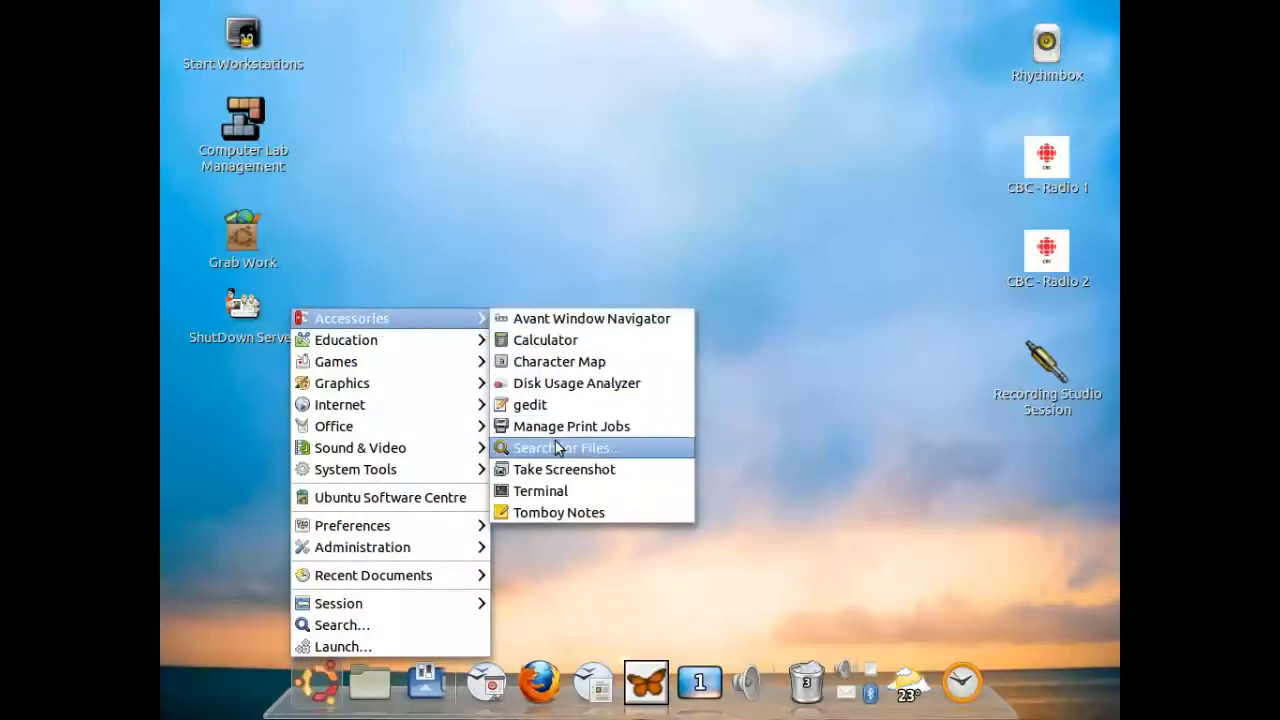
click(572, 424)
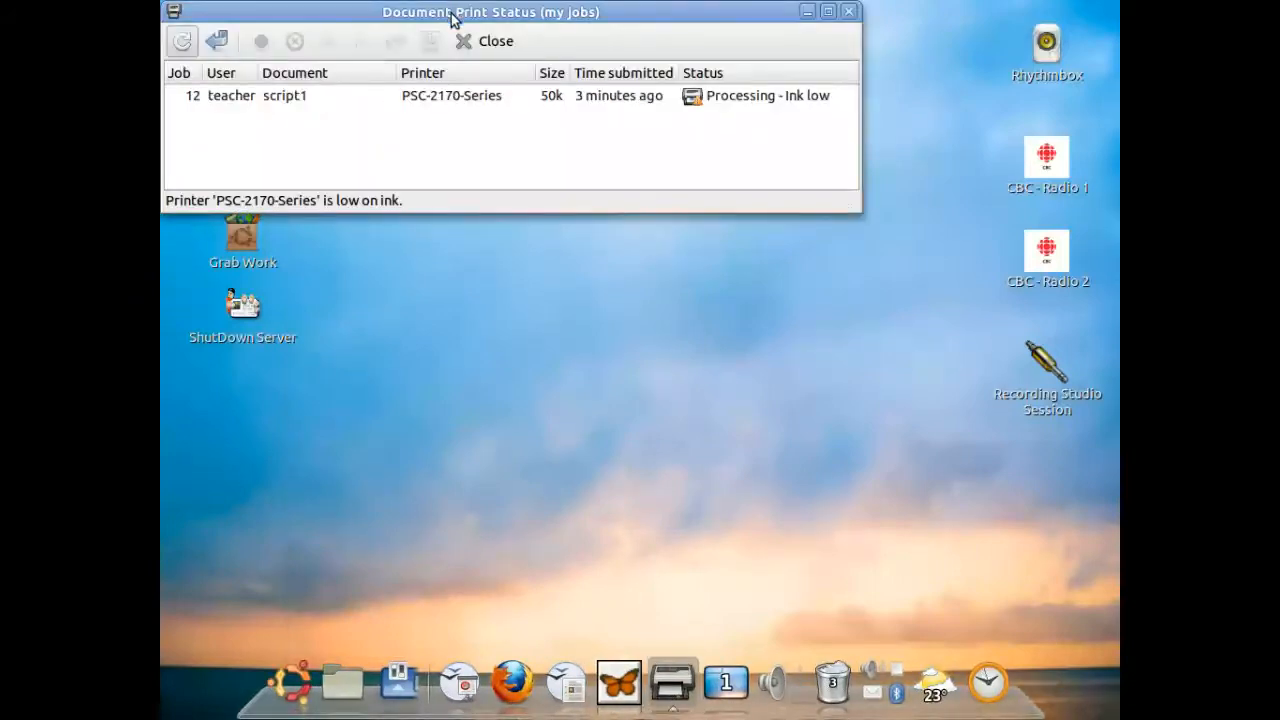
Move the Document Print Status window slightly lower, away from the screen edge.
drag(490, 12, 544, 32)
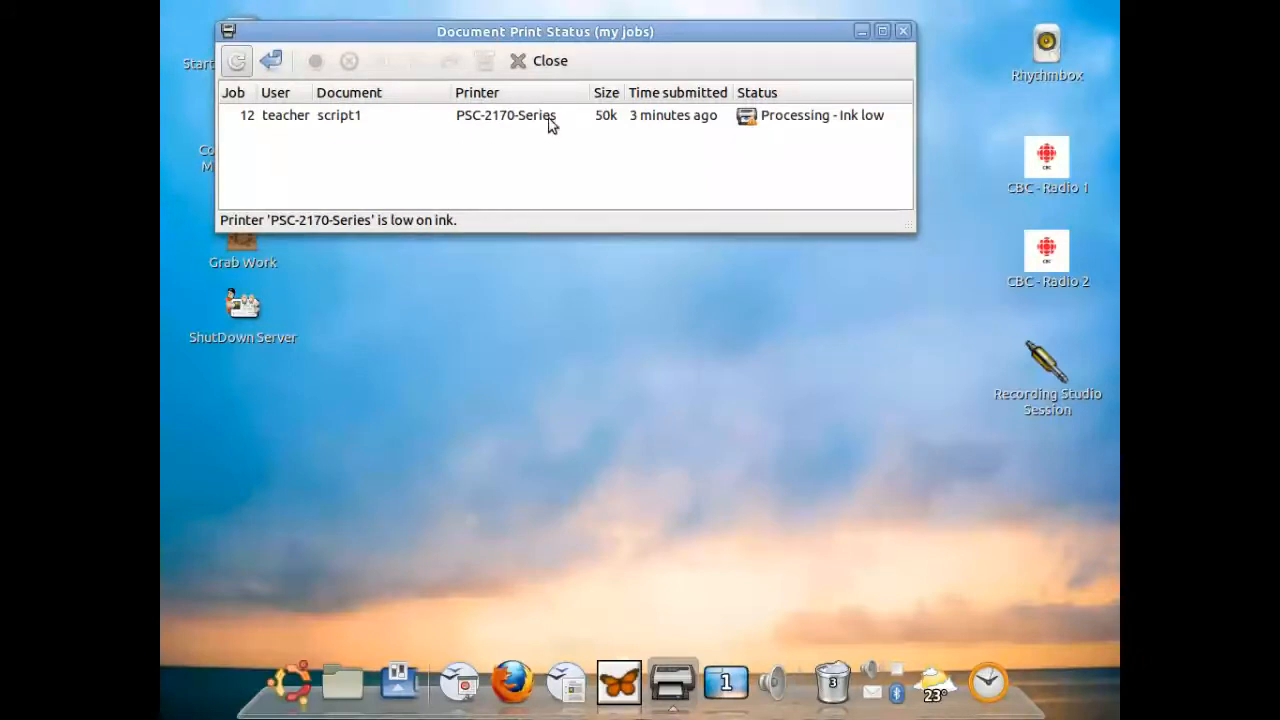
mouse_move(488, 140)
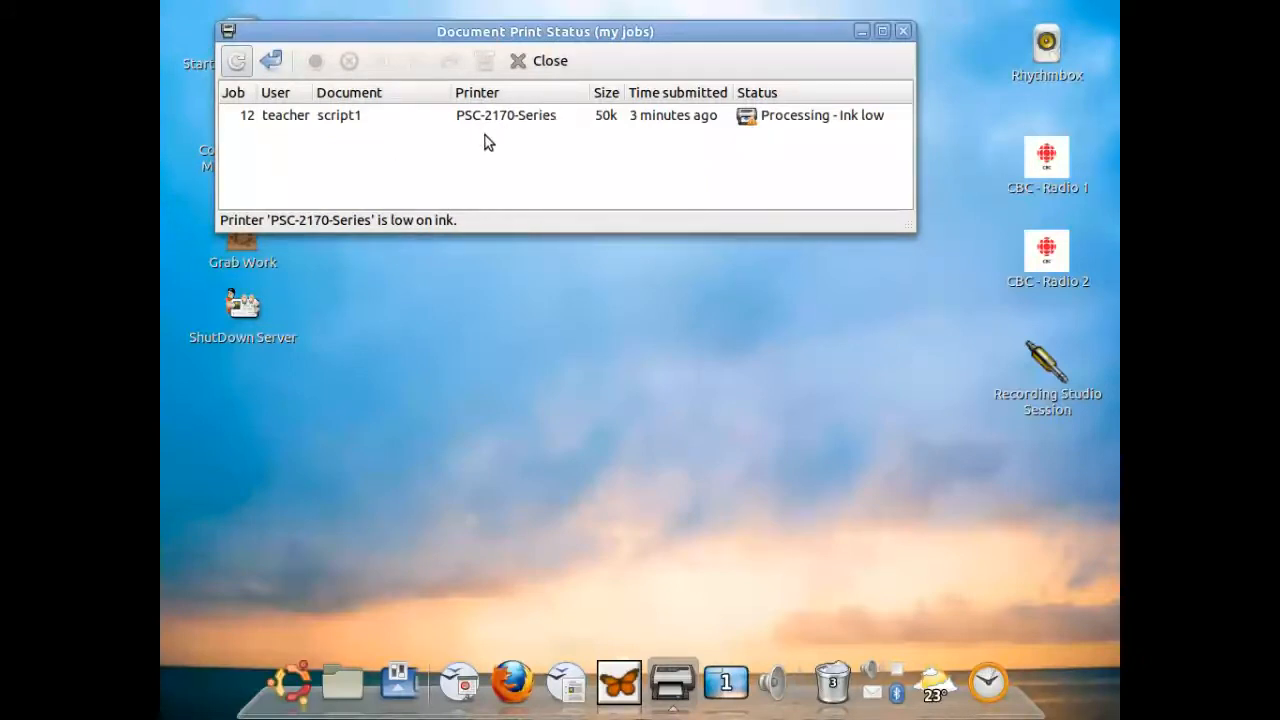
mouse_move(784, 160)
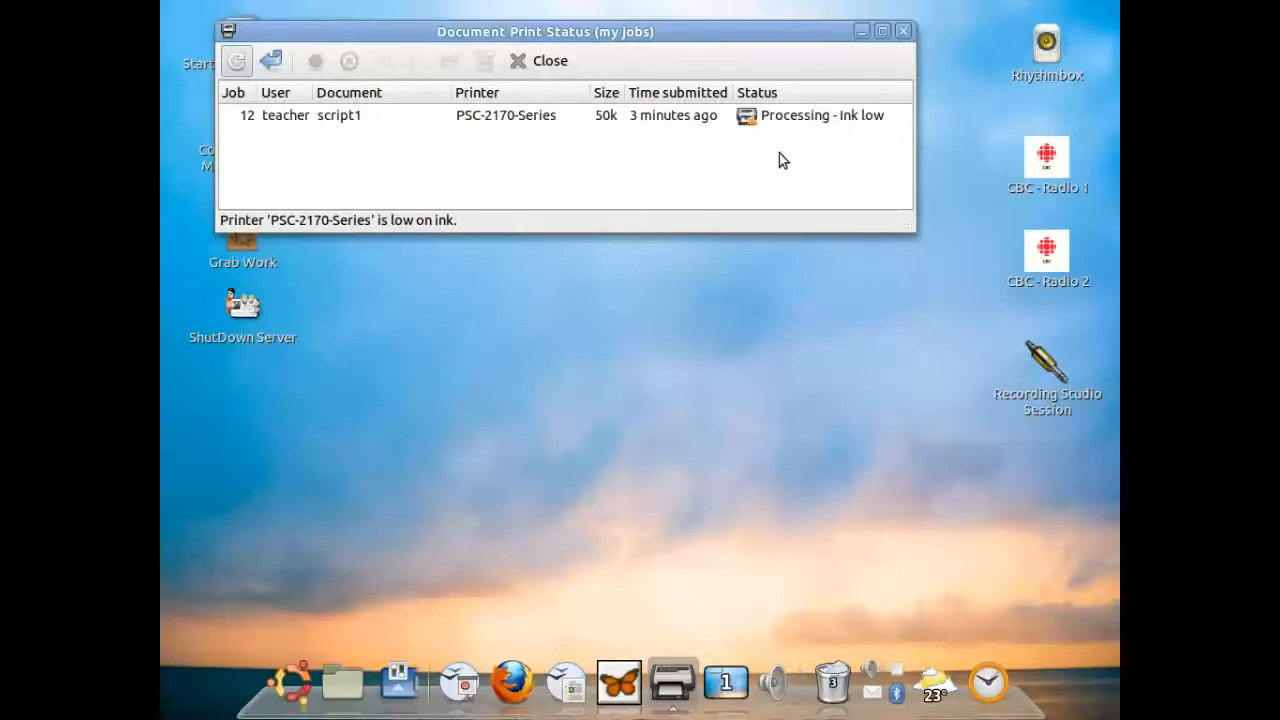
mouse_move(780, 140)
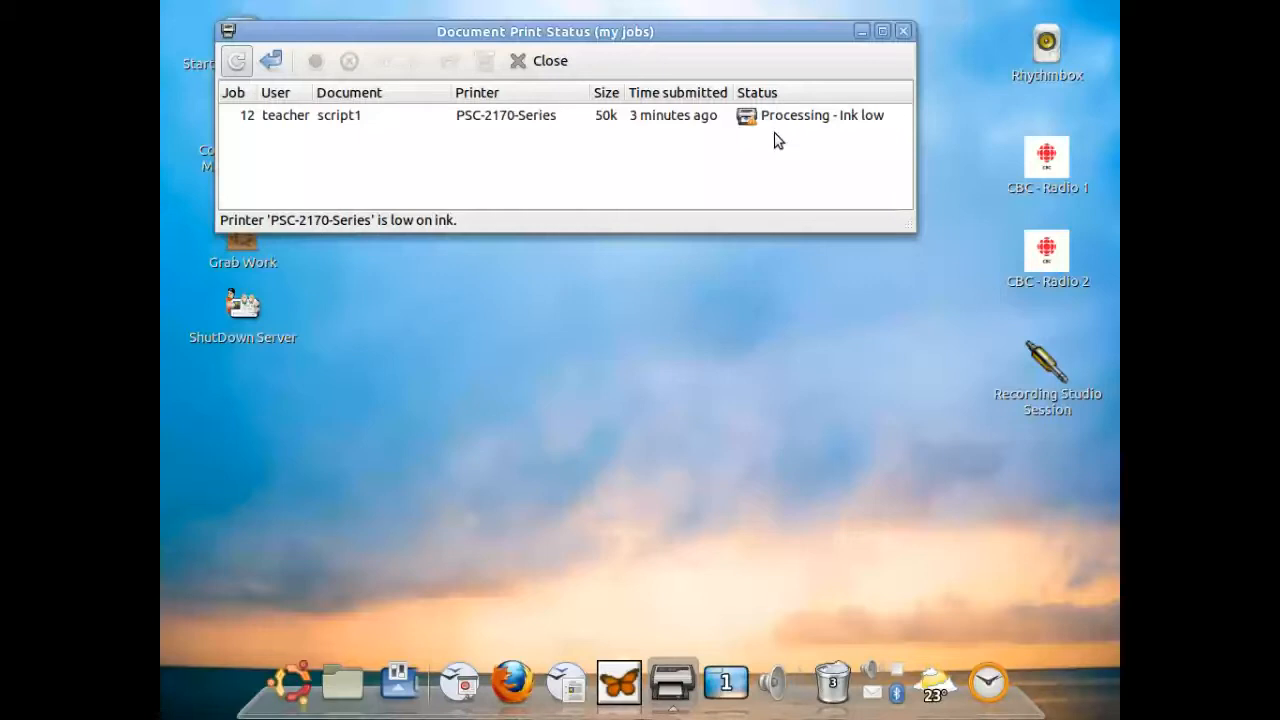
mouse_move(464, 160)
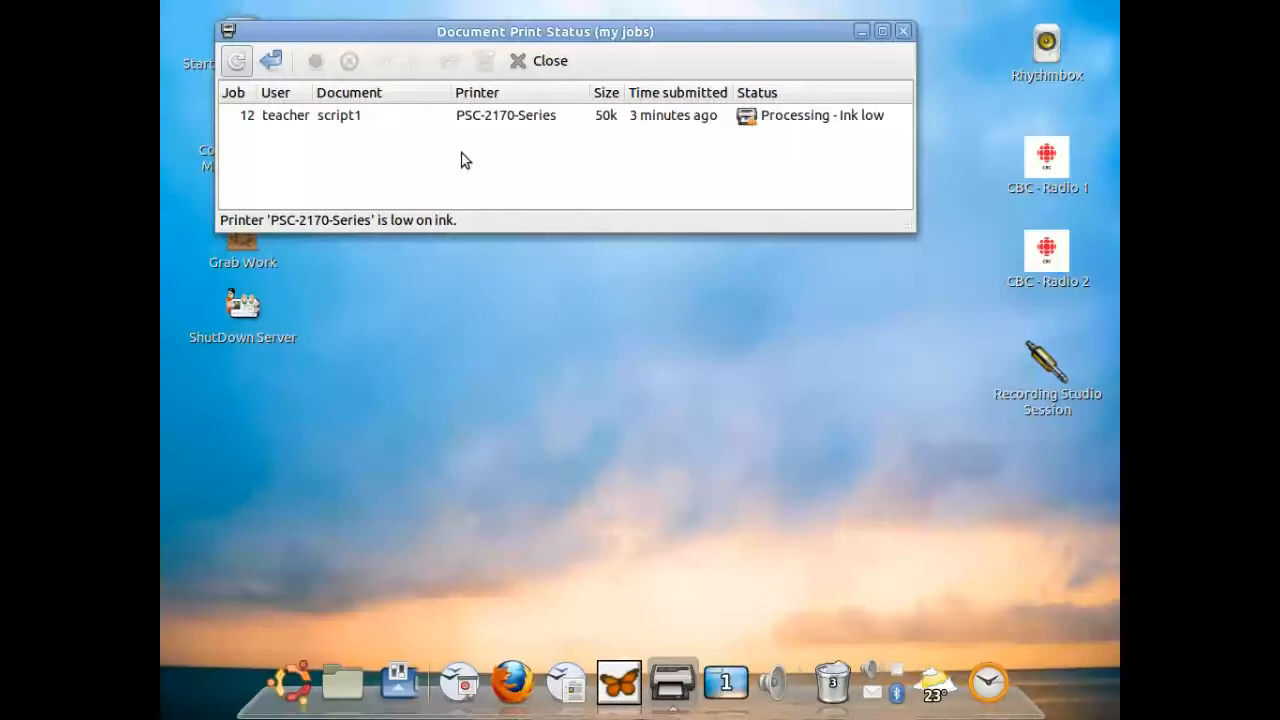
mouse_move(336, 136)
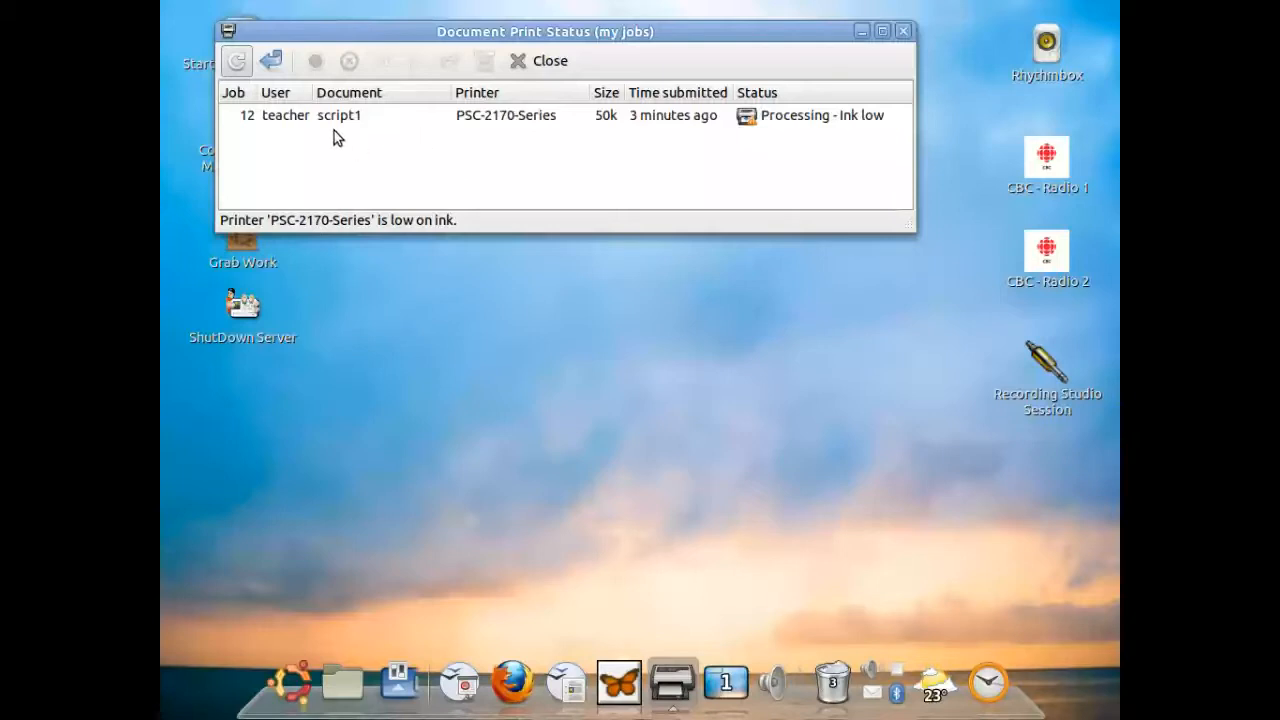
mouse_move(558, 144)
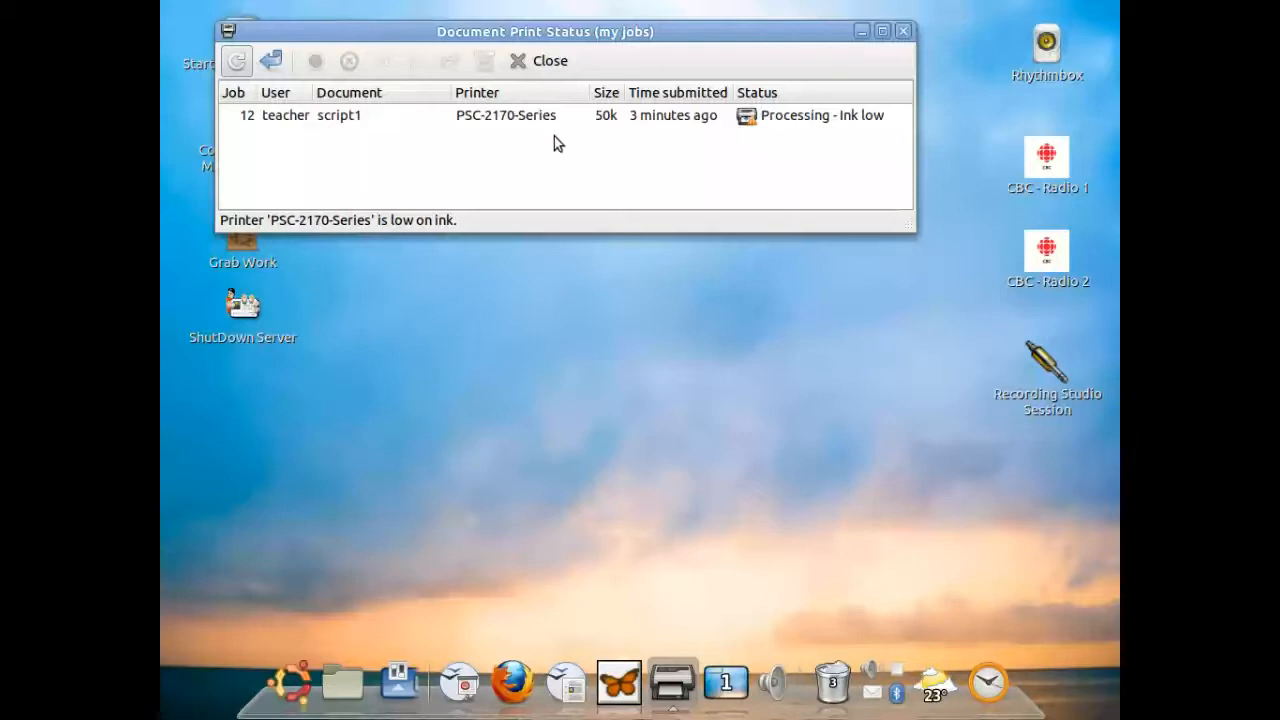
mouse_move(332, 124)
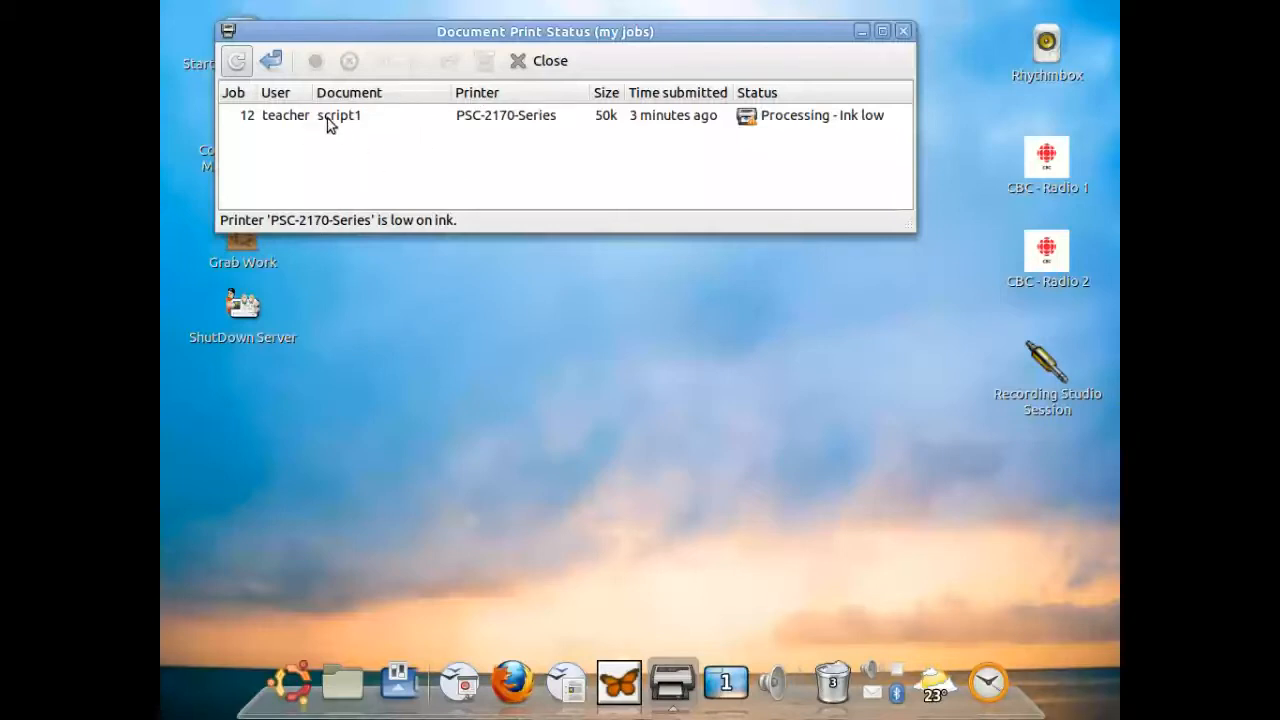
right_click(336, 114)
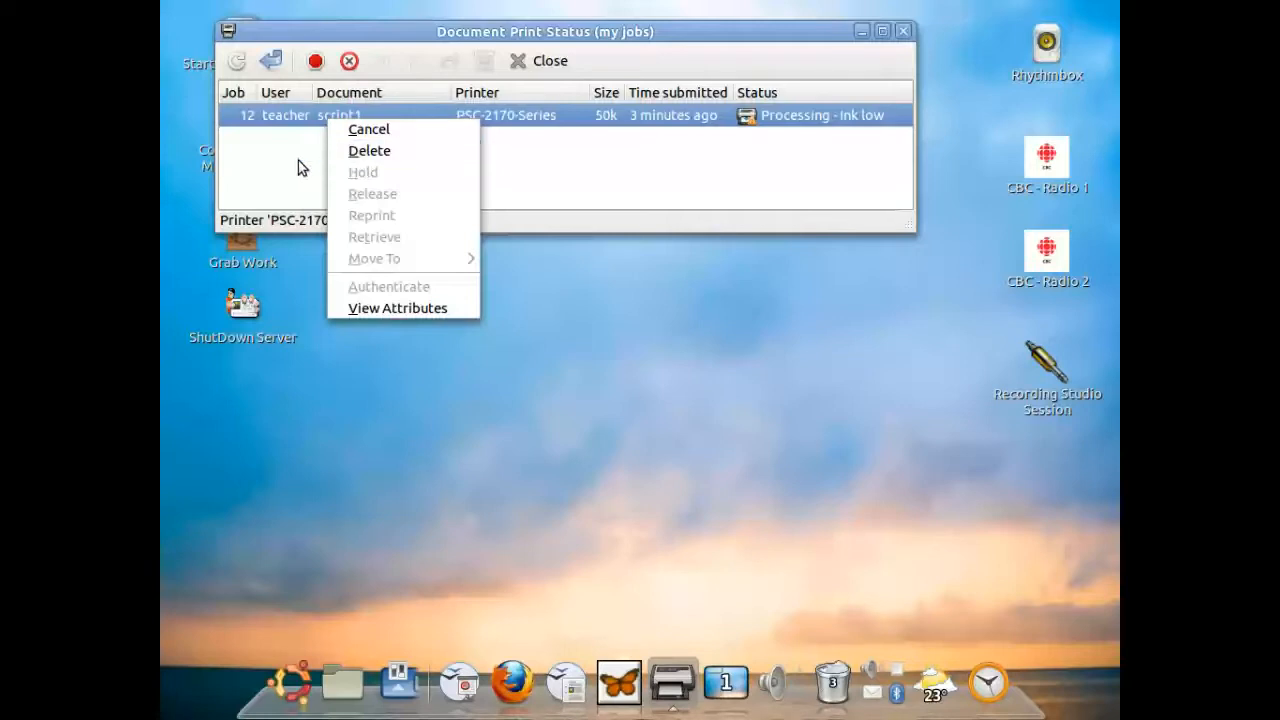
mouse_move(396, 308)
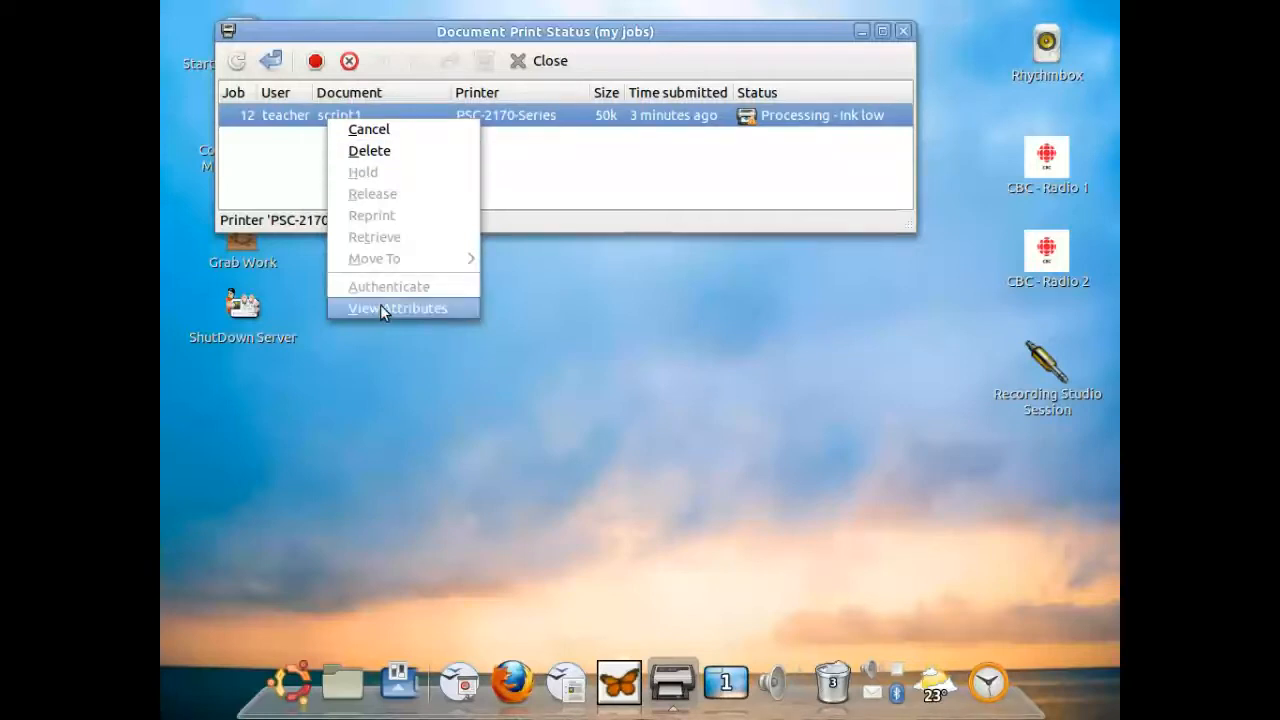
mouse_move(312, 180)
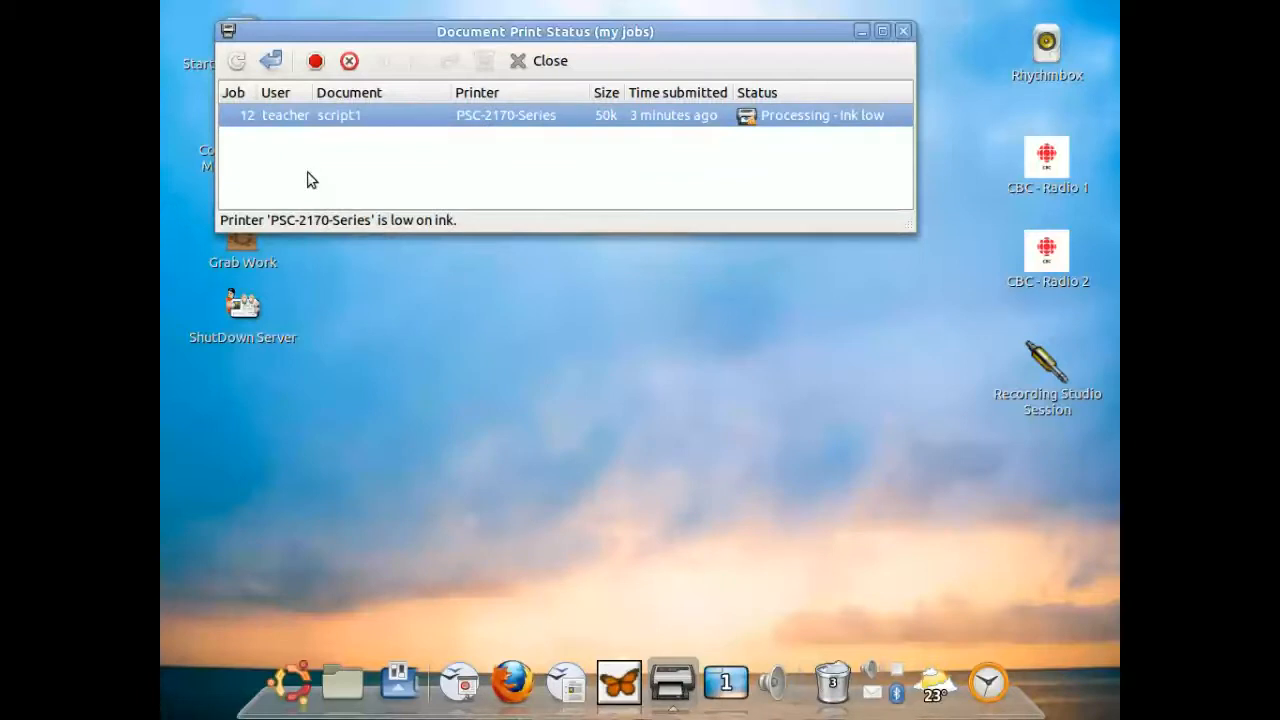
mouse_move(502, 100)
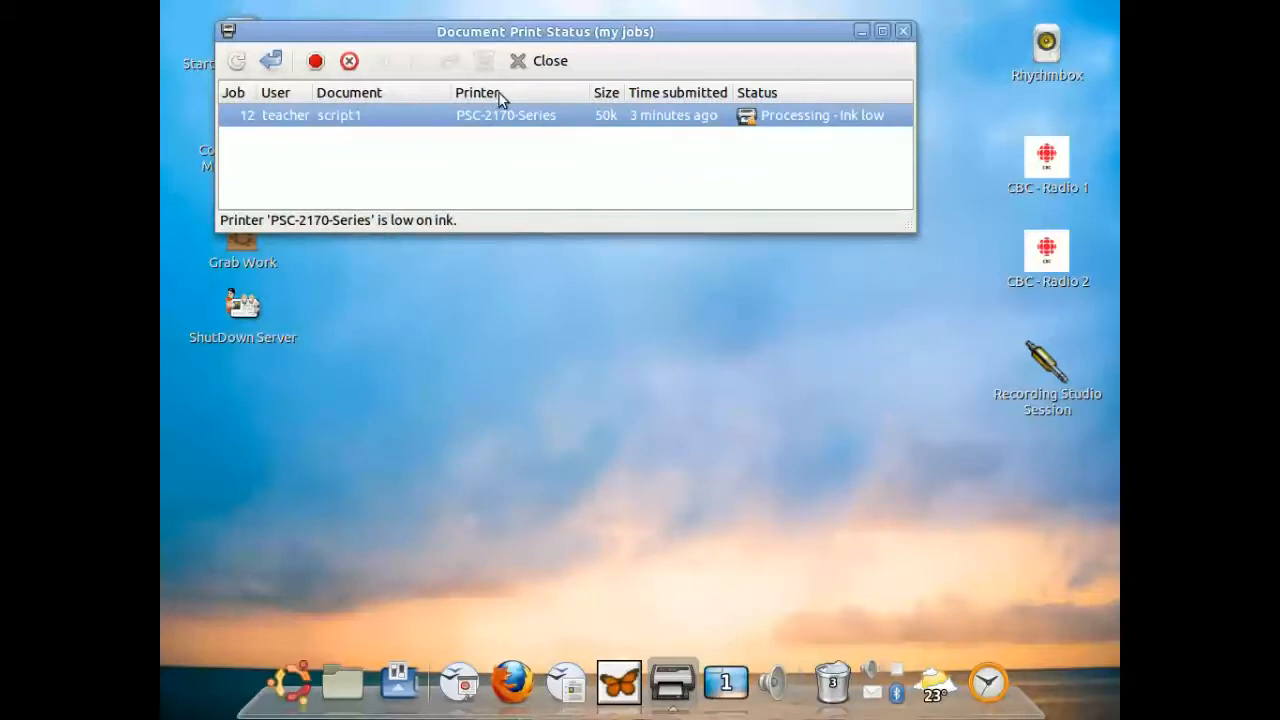
mouse_move(556, 220)
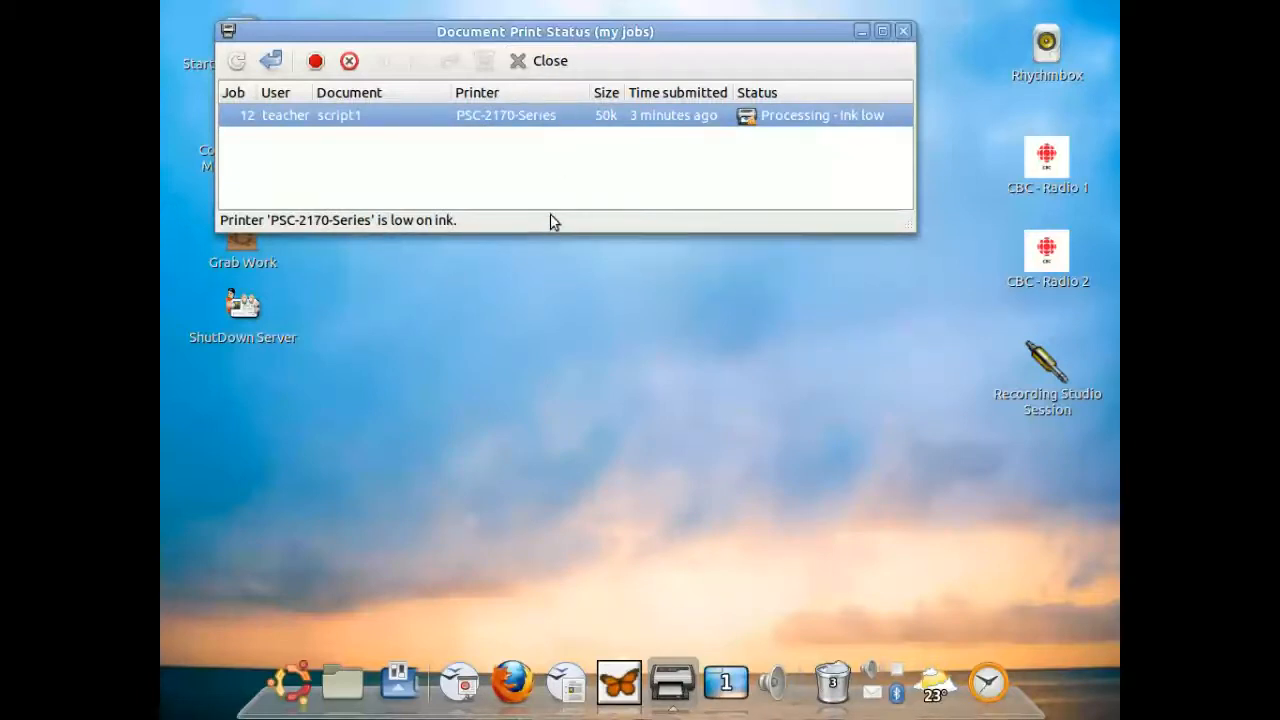
mouse_move(436, 156)
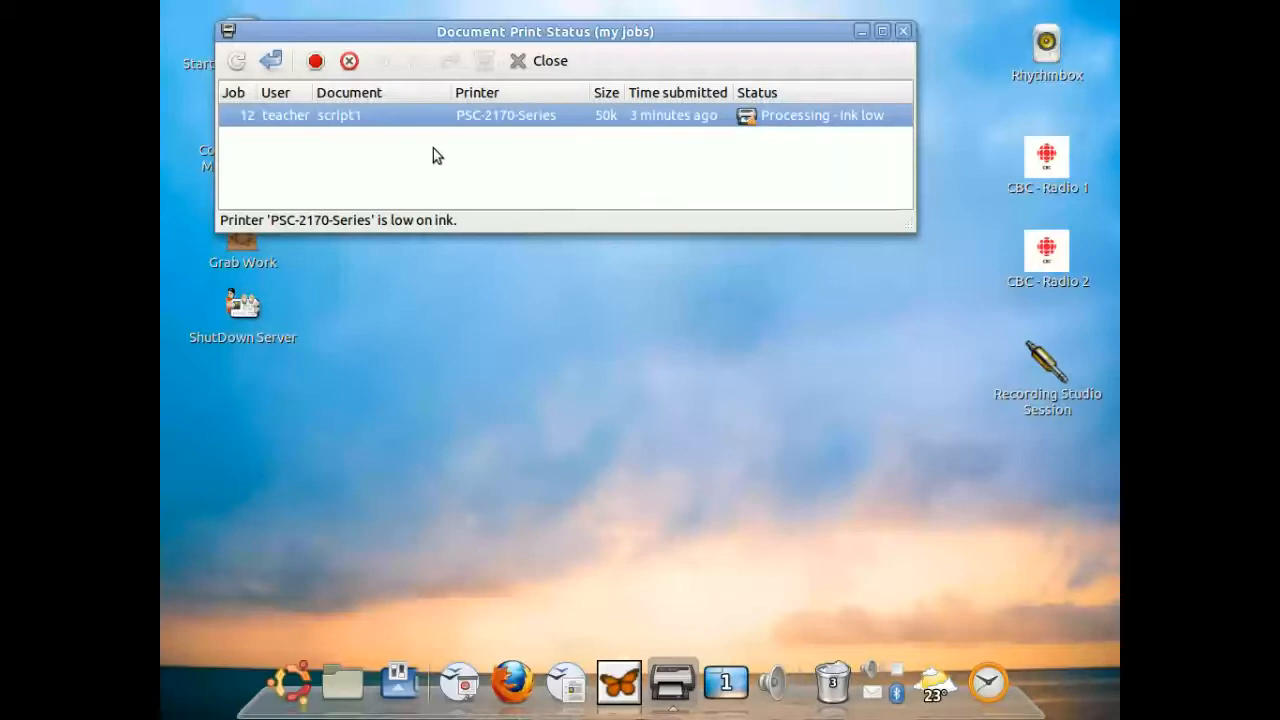
mouse_move(398, 120)
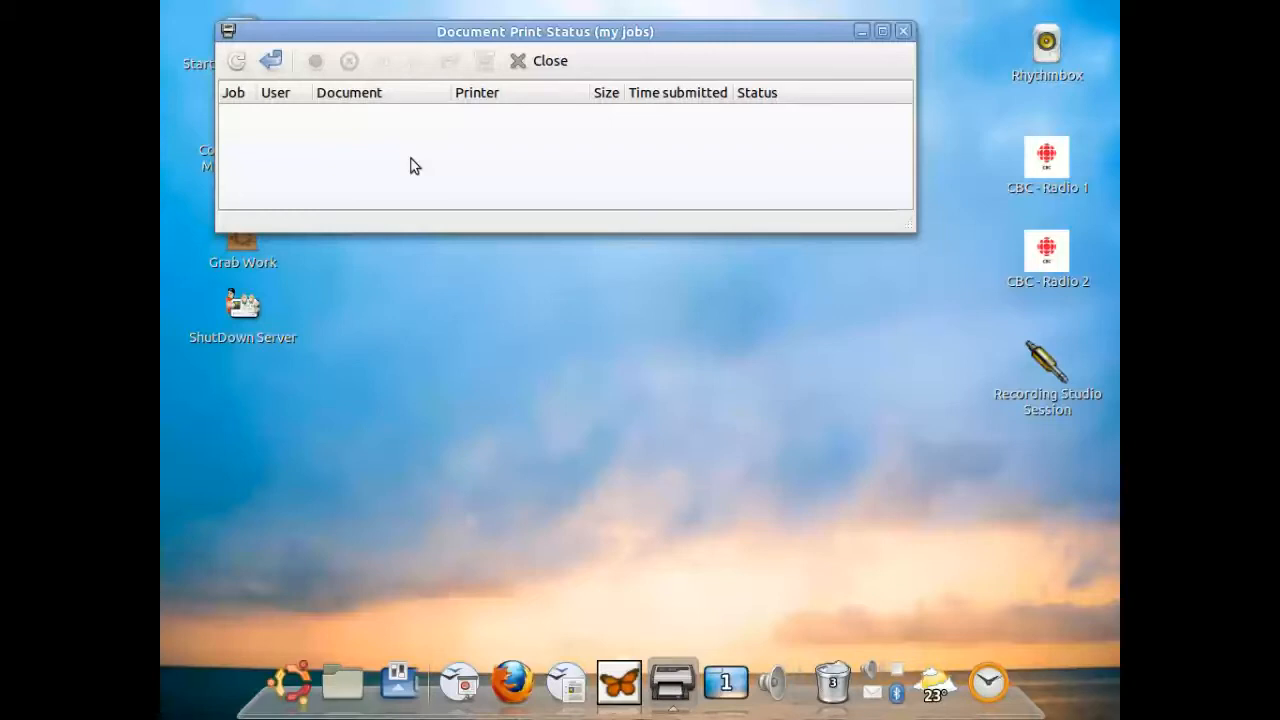
mouse_move(348, 504)
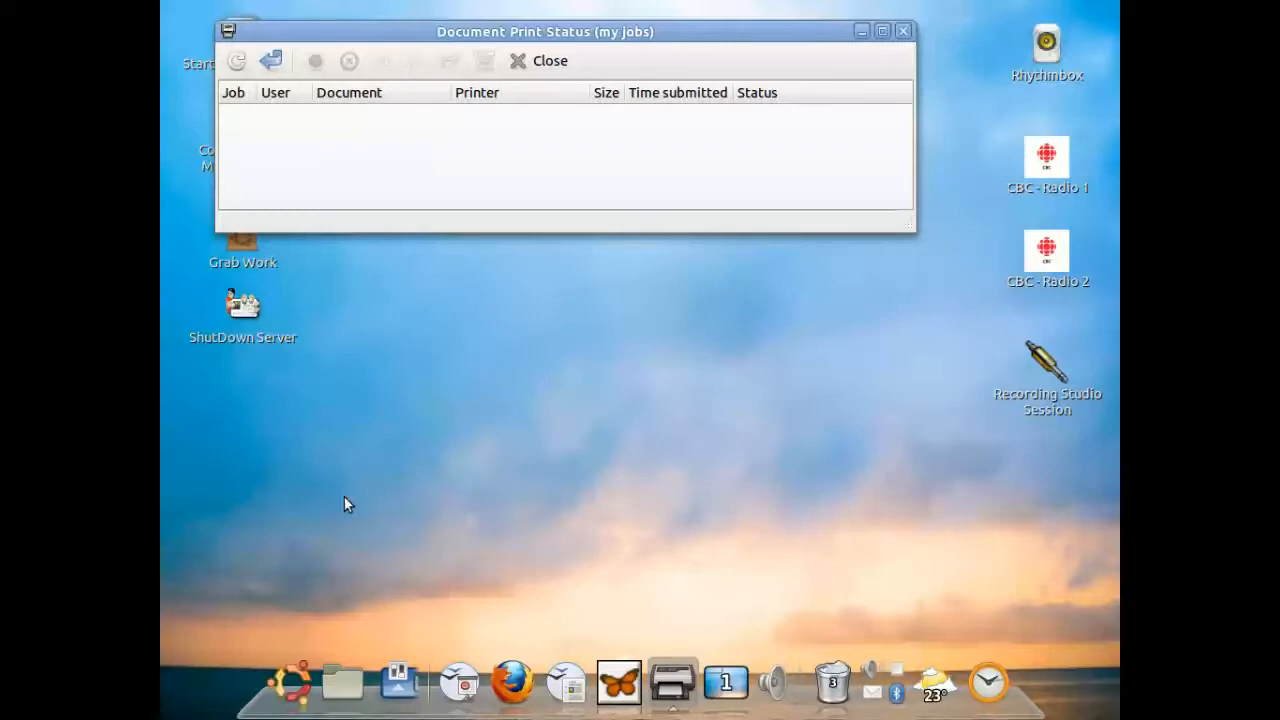
mouse_move(342, 680)
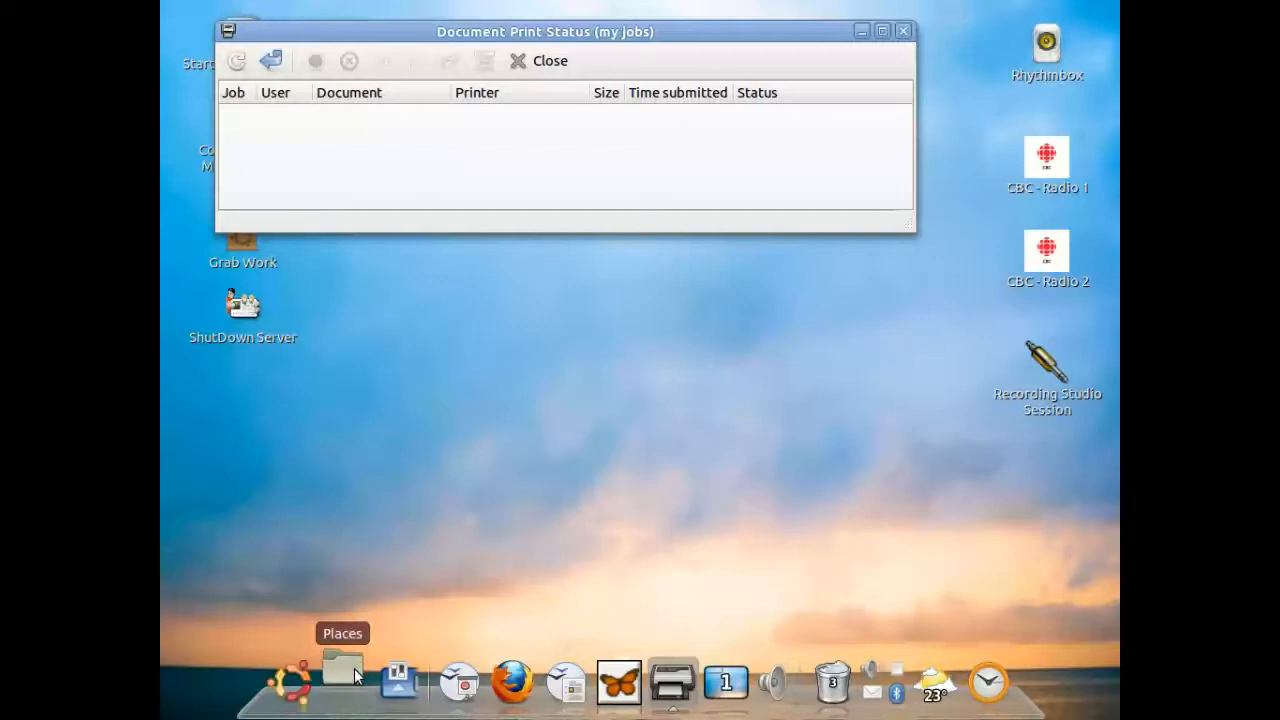
Launch script1.odt from the Documents folder in the file manager.
click(342, 680)
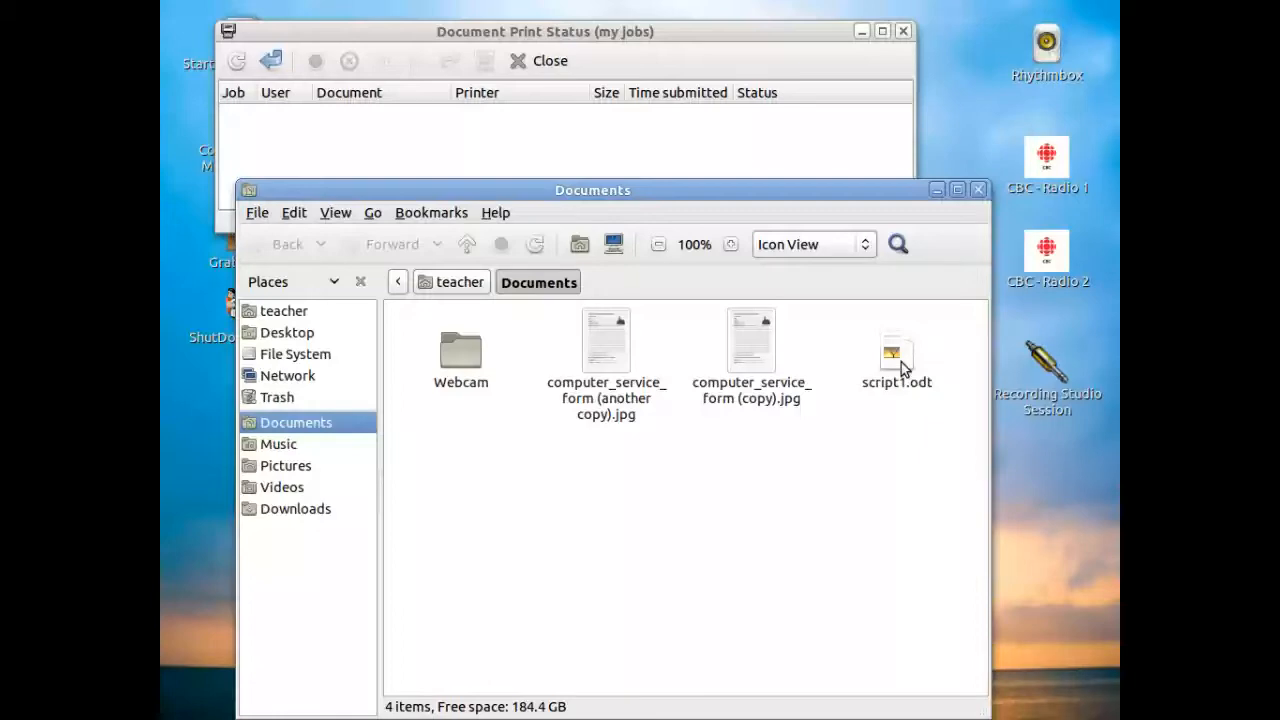
double_click(896, 356)
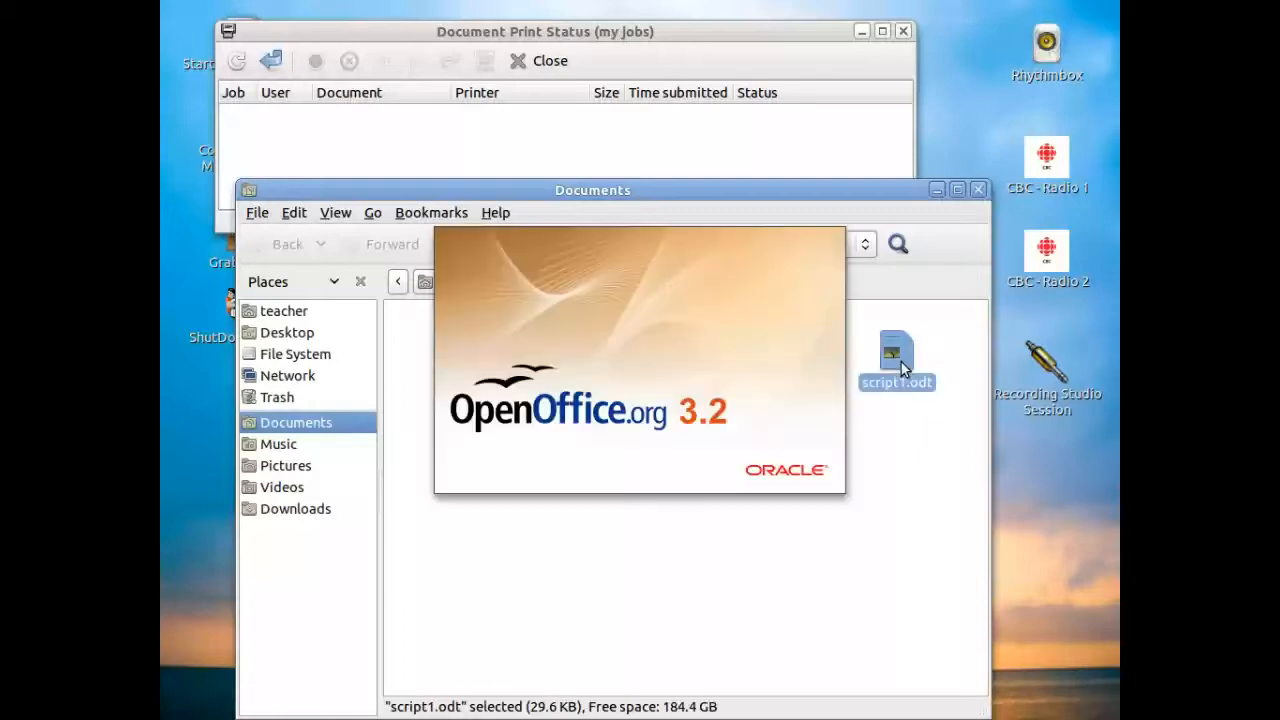
Load script1.odt in Writer with both of its pages shown.
double_click(896, 356)
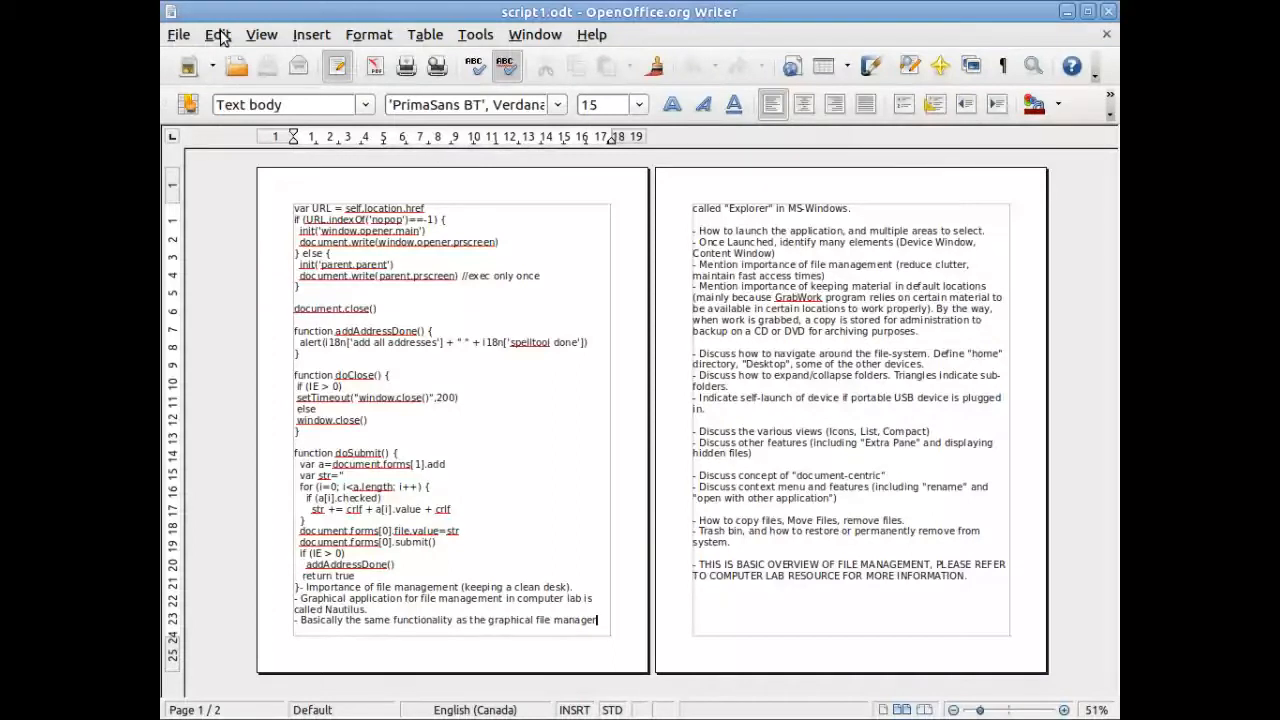
mouse_move(262, 34)
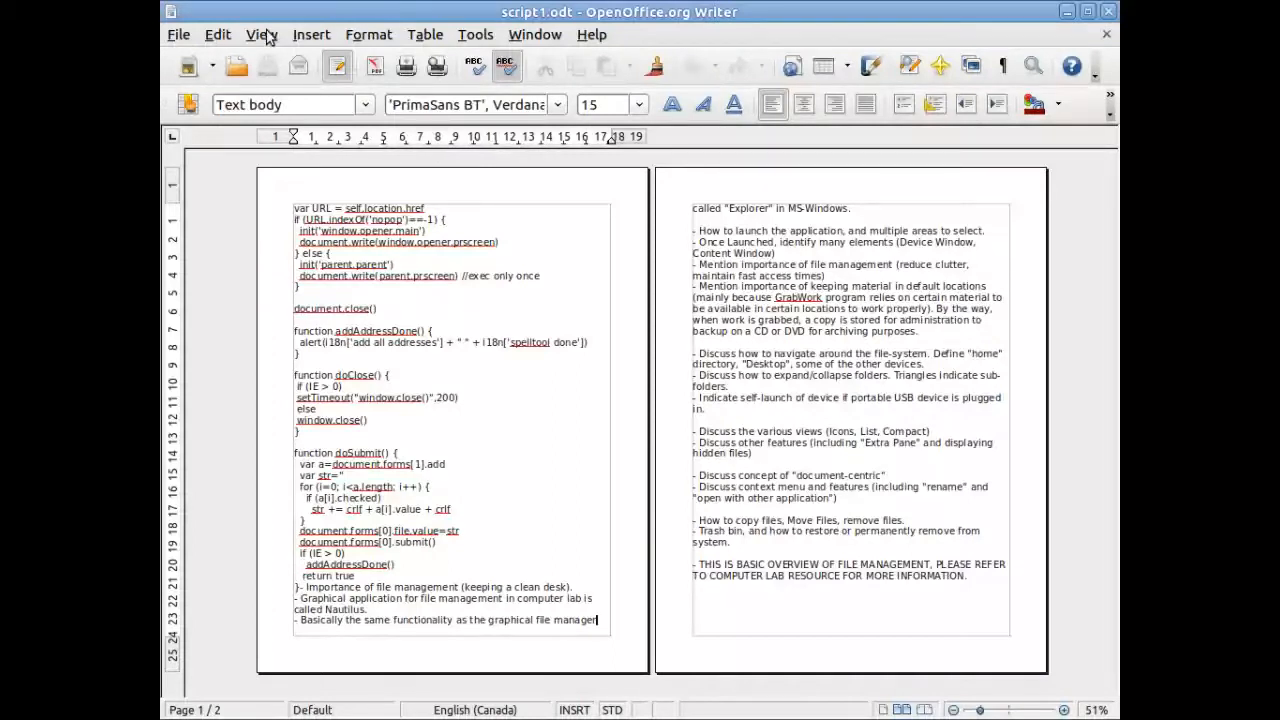
Zoom script1.odt to 100% actual size via View > Zoom.
click(262, 34)
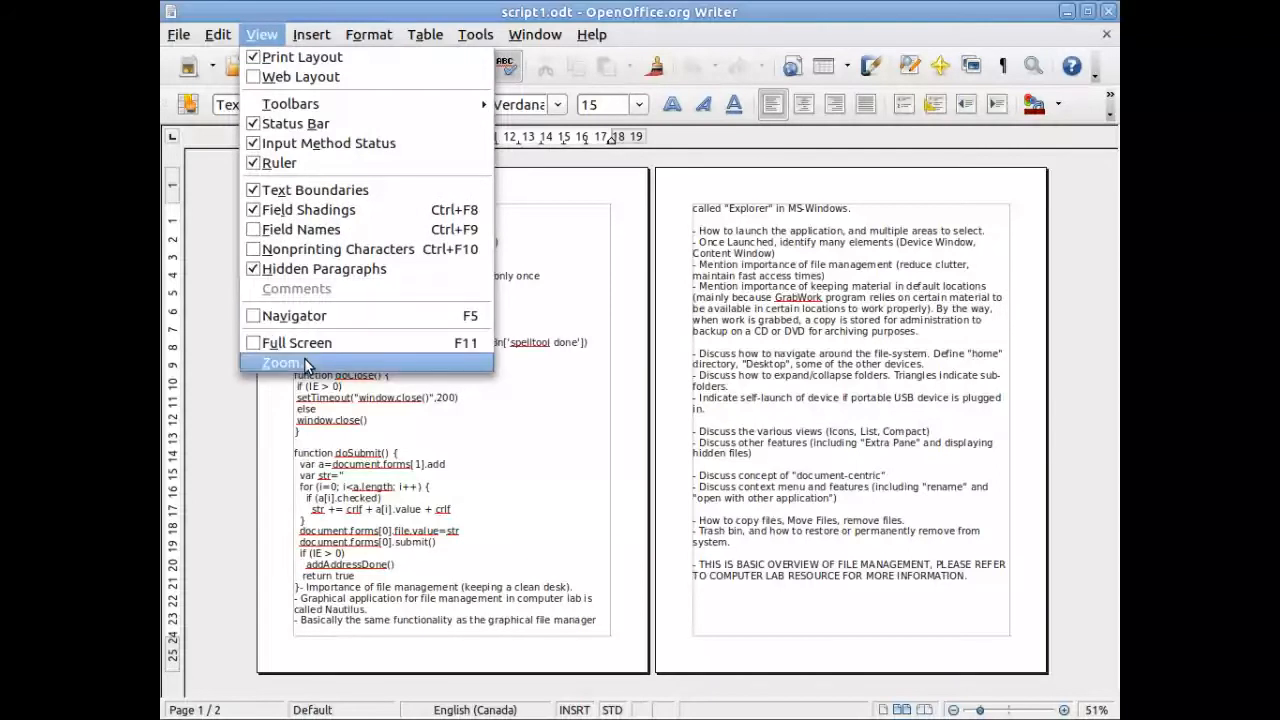
click(282, 362)
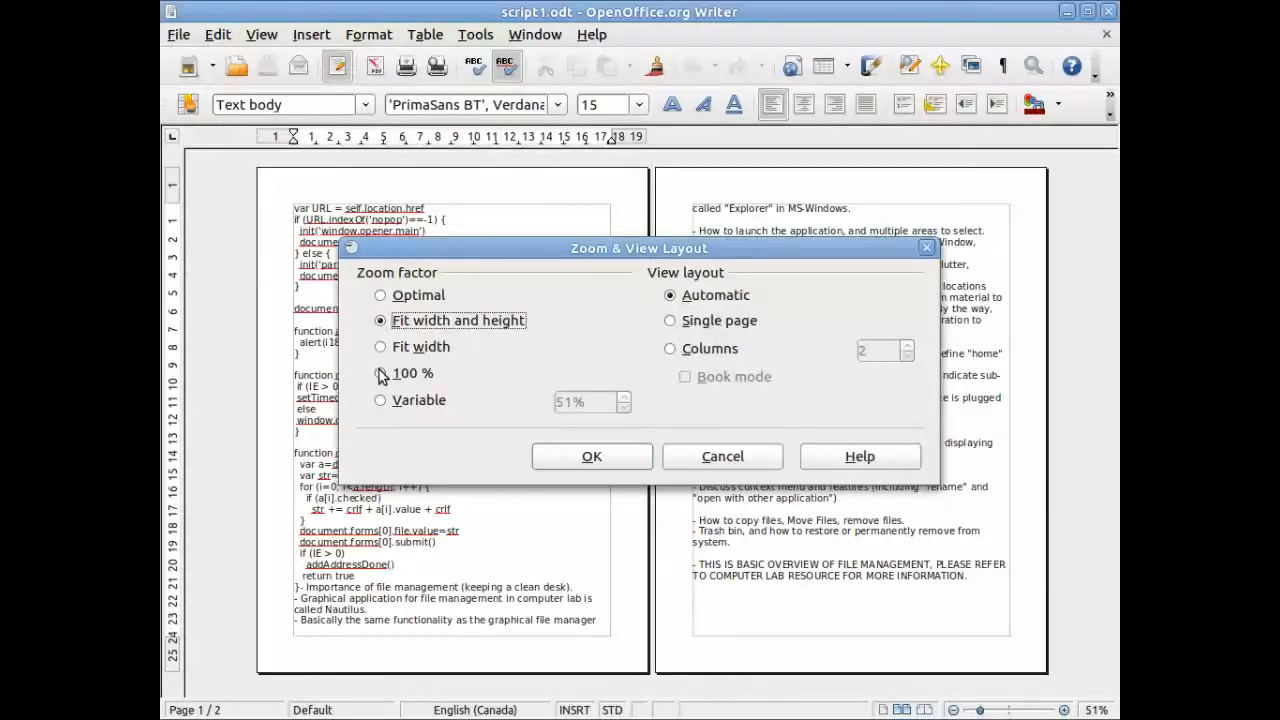
click(380, 372)
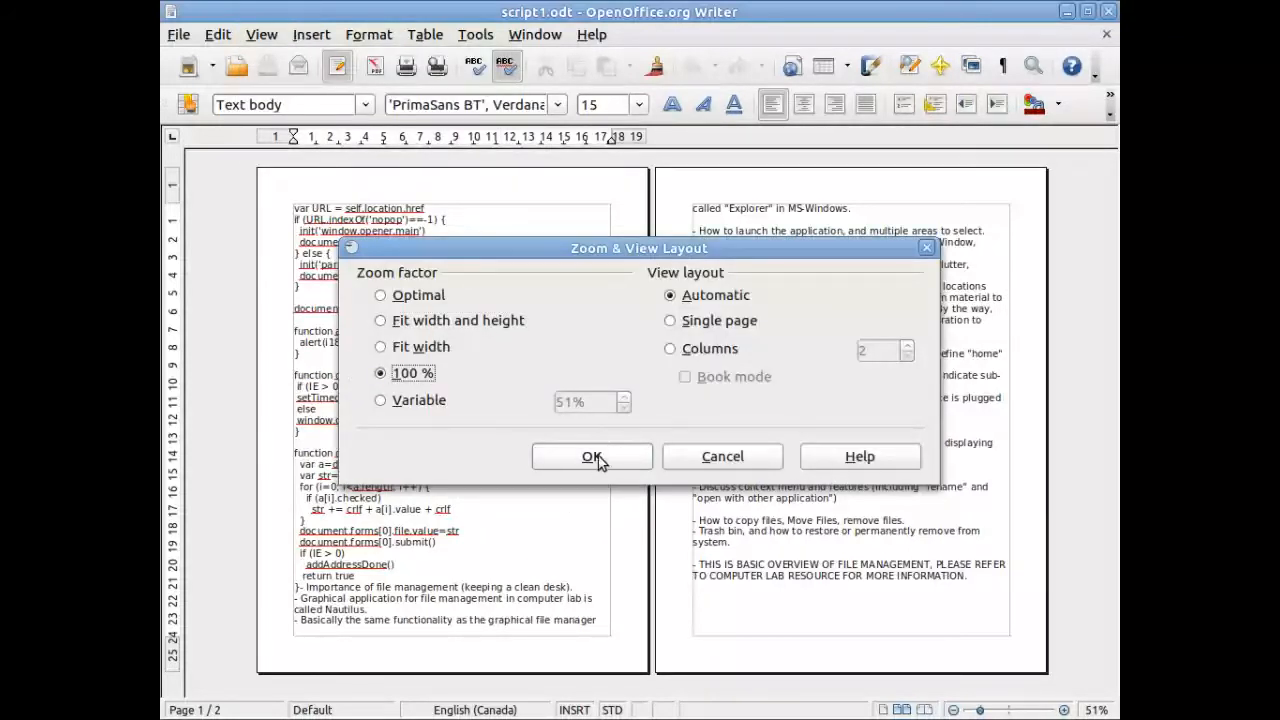
click(592, 456)
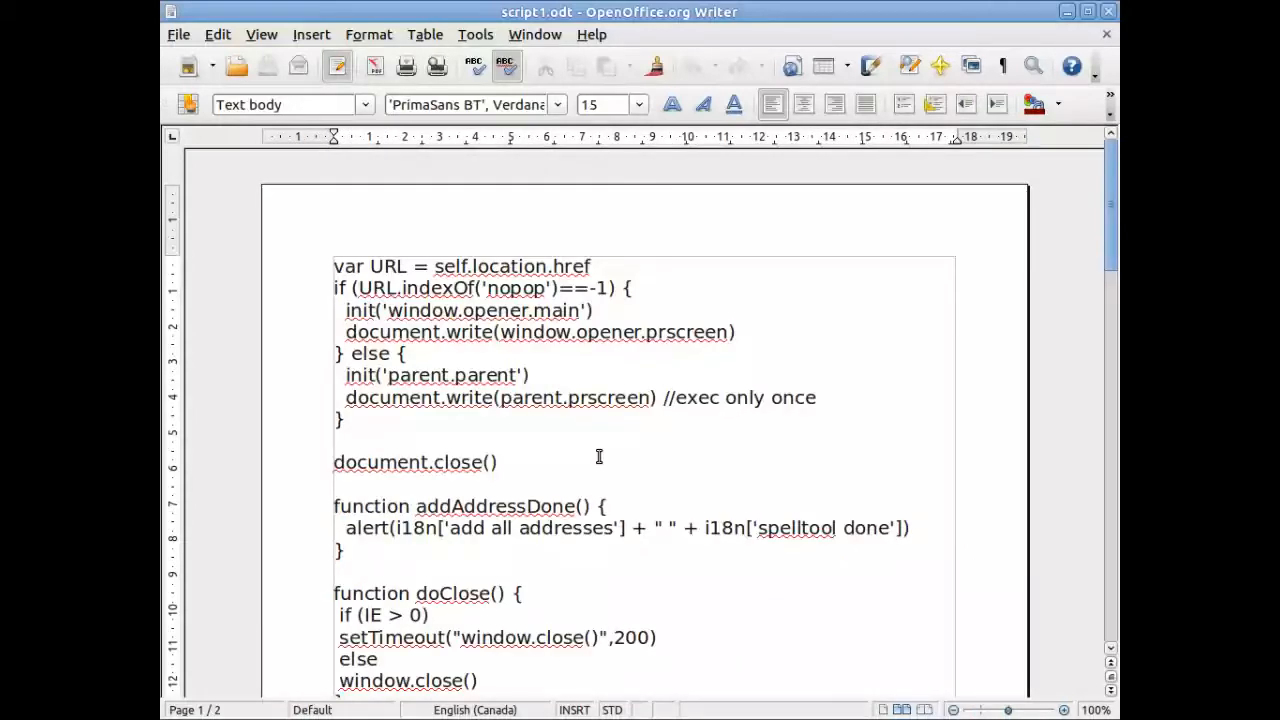
mouse_move(180, 48)
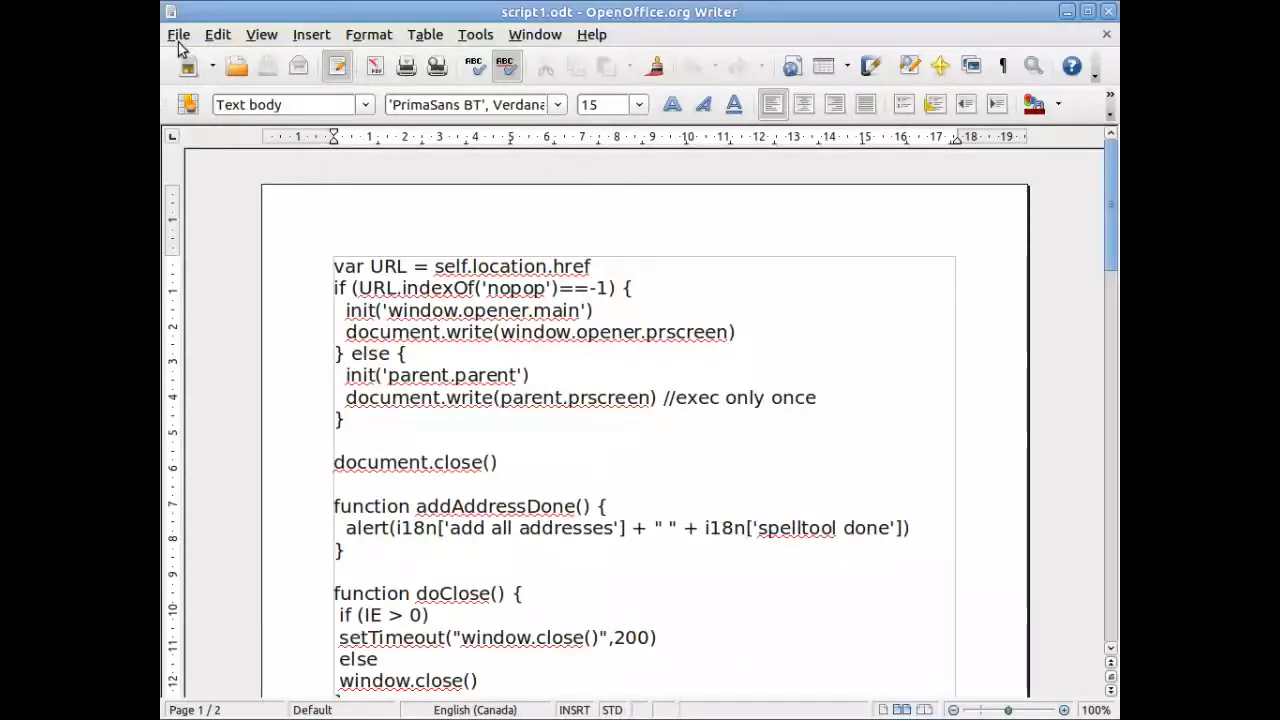
Show script1.odt in Page Preview with both pages side by side.
click(178, 34)
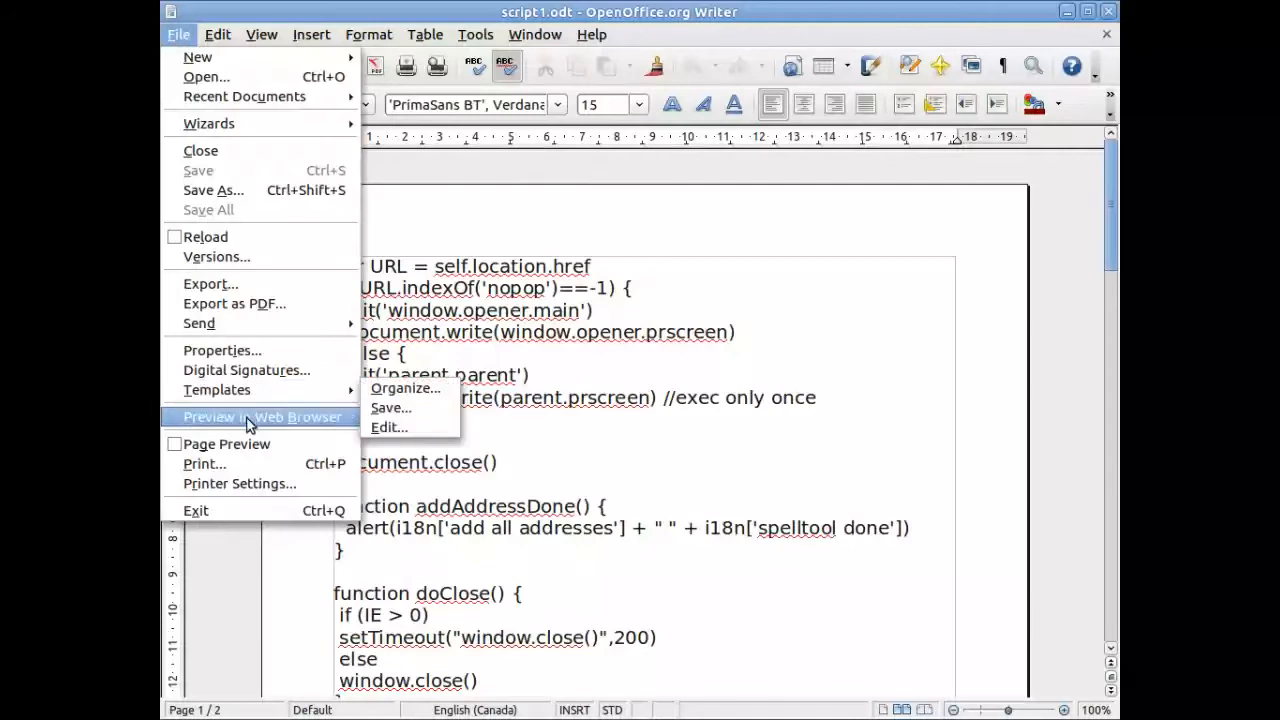
click(260, 418)
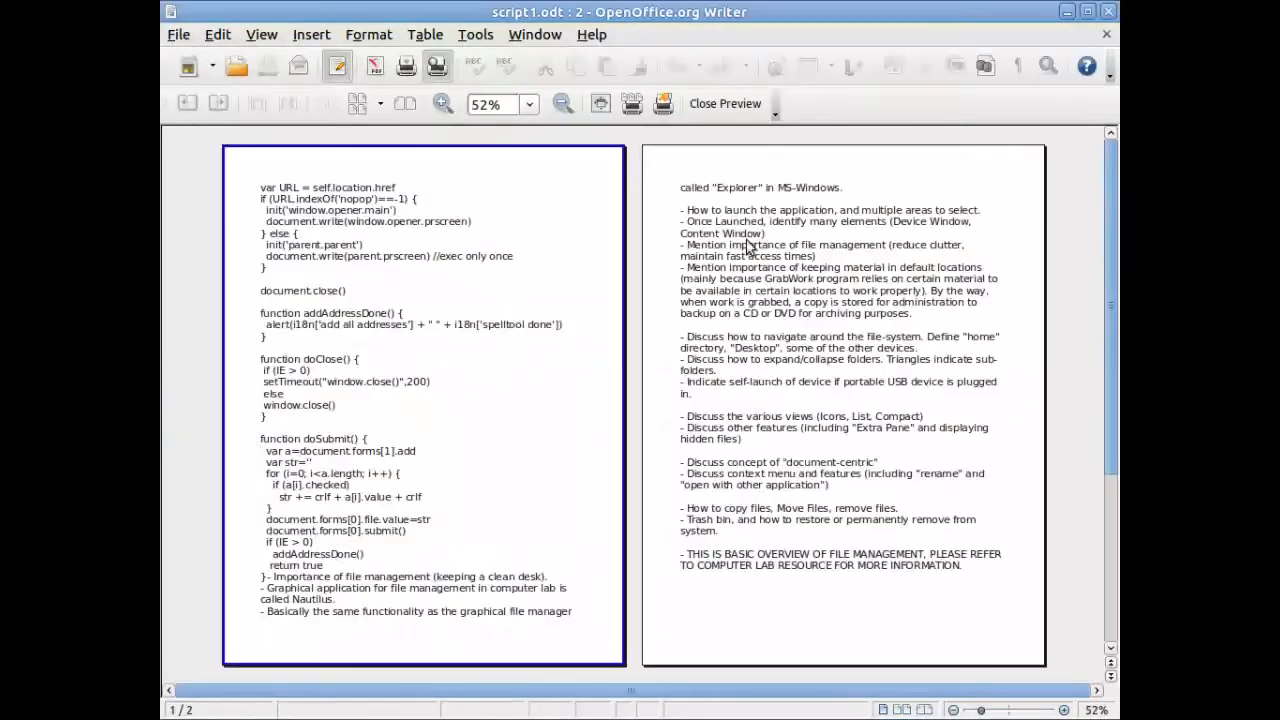
mouse_move(1008, 624)
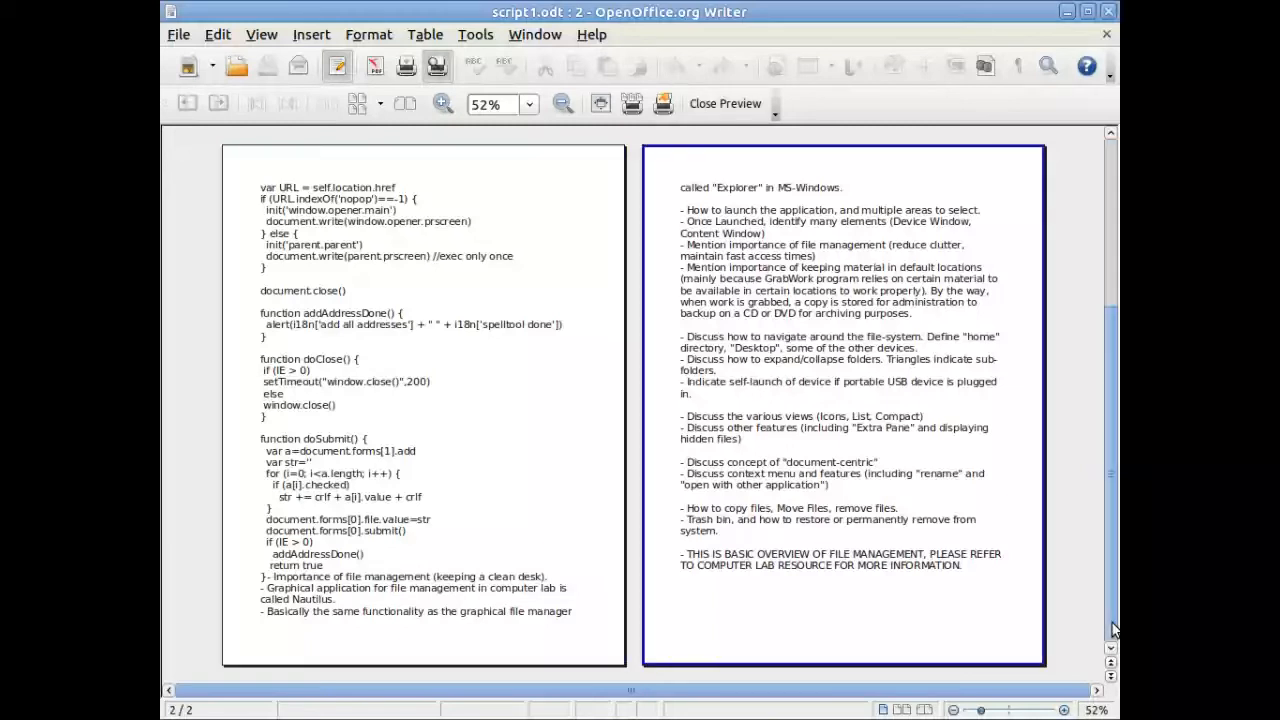
mouse_move(1114, 176)
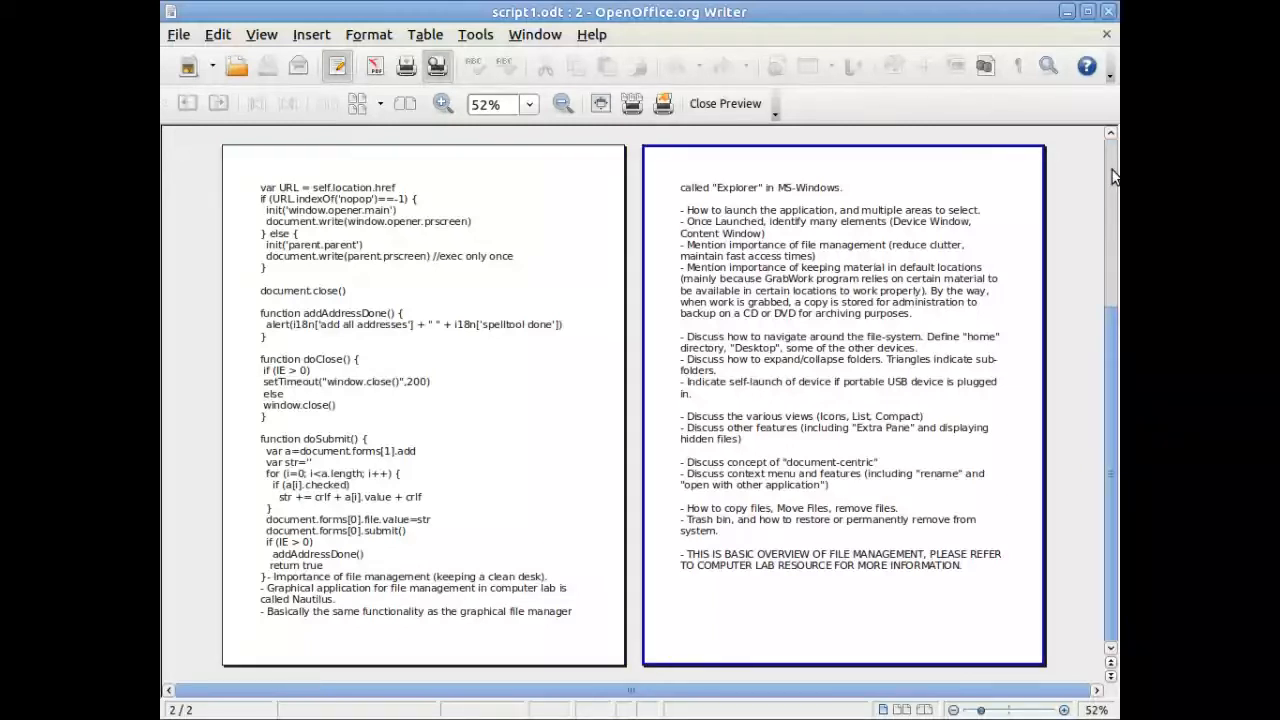
click(420, 400)
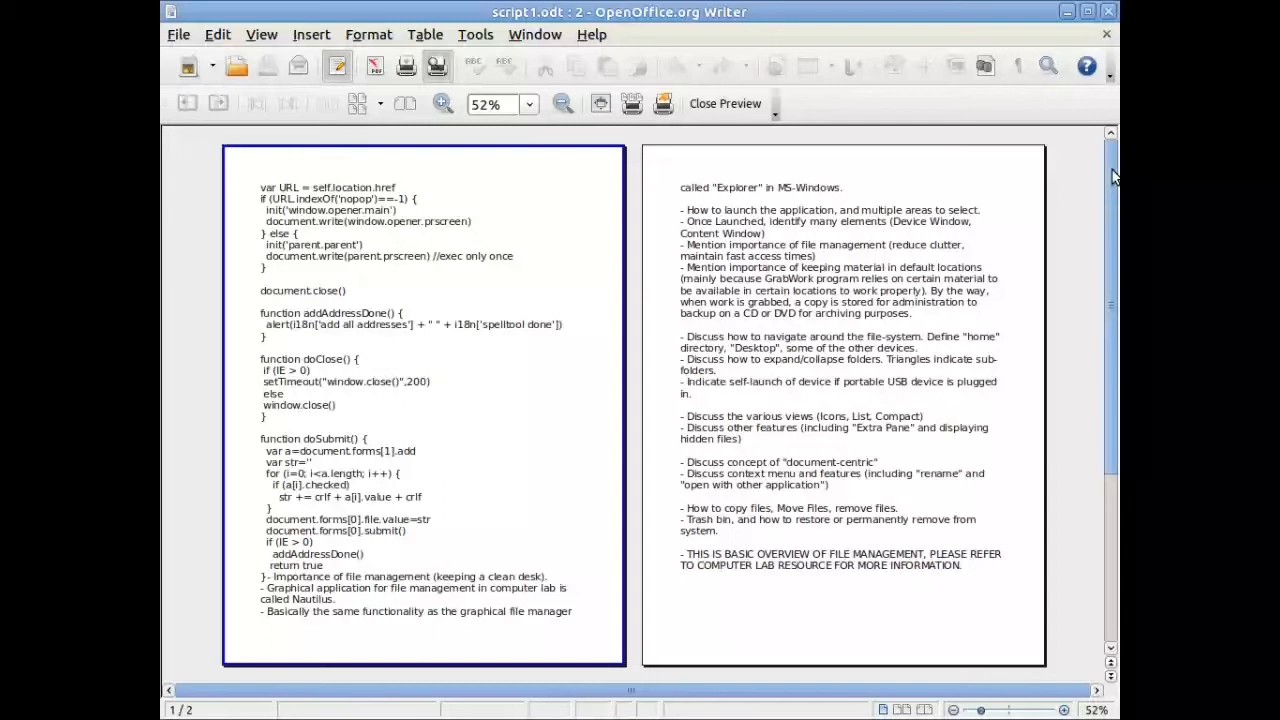
mouse_move(800, 106)
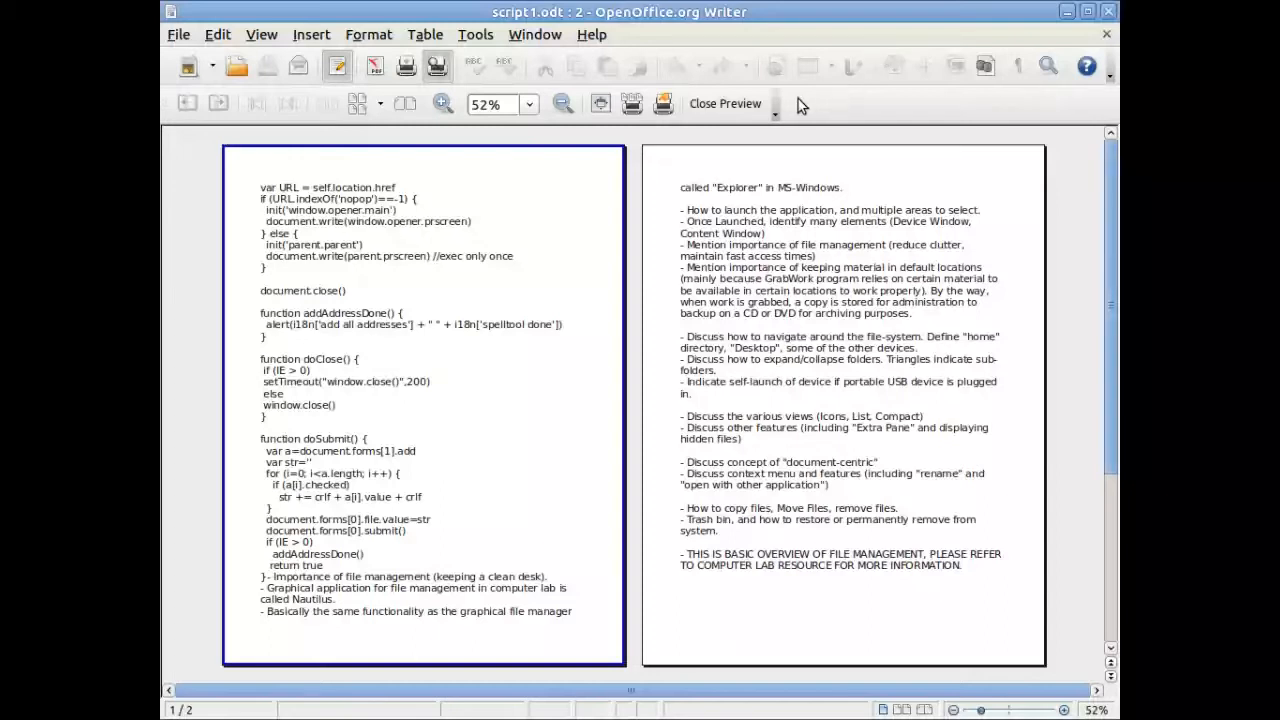
Leave the preview and bring up the Print dialog for PSC-2170-Series.
click(724, 104)
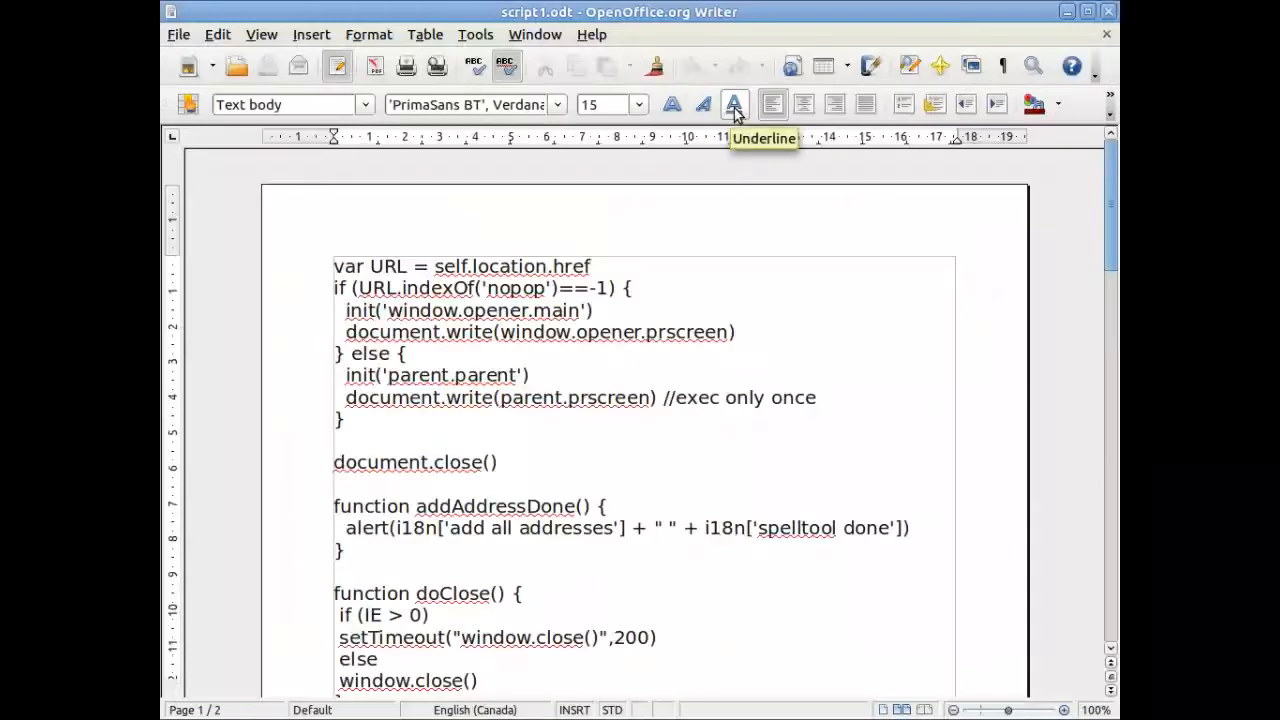
mouse_move(178, 34)
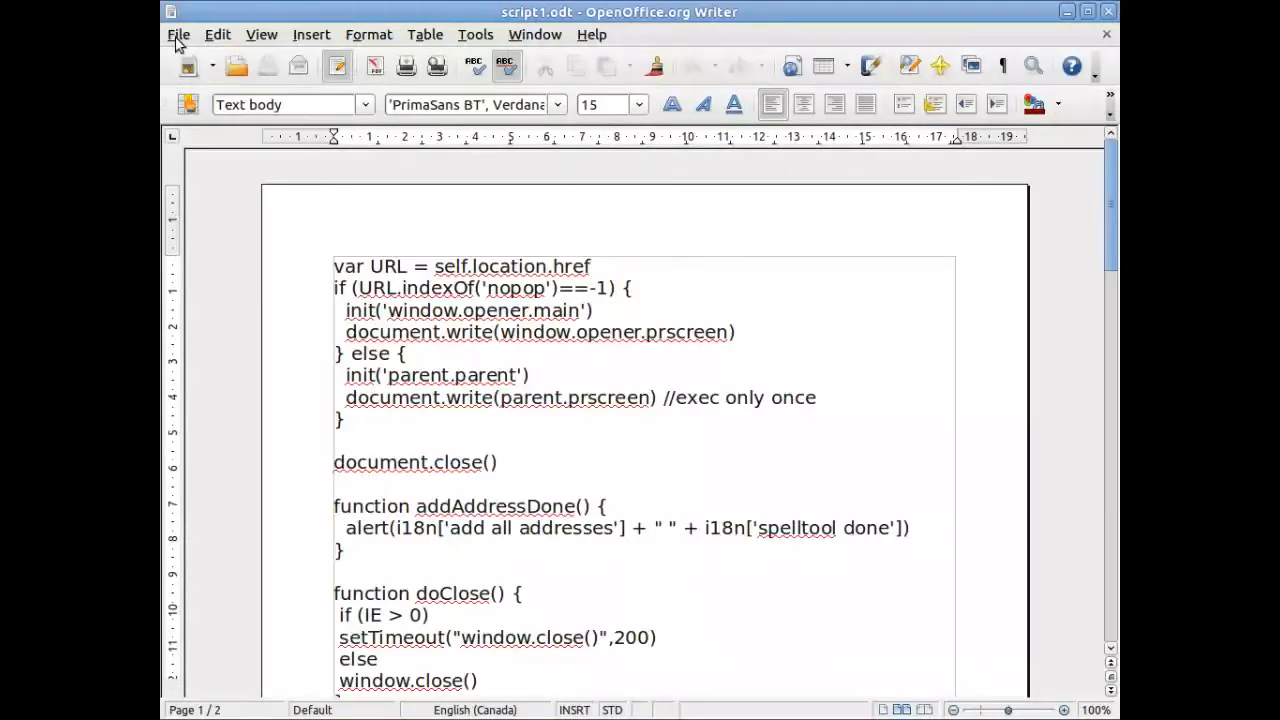
click(178, 34)
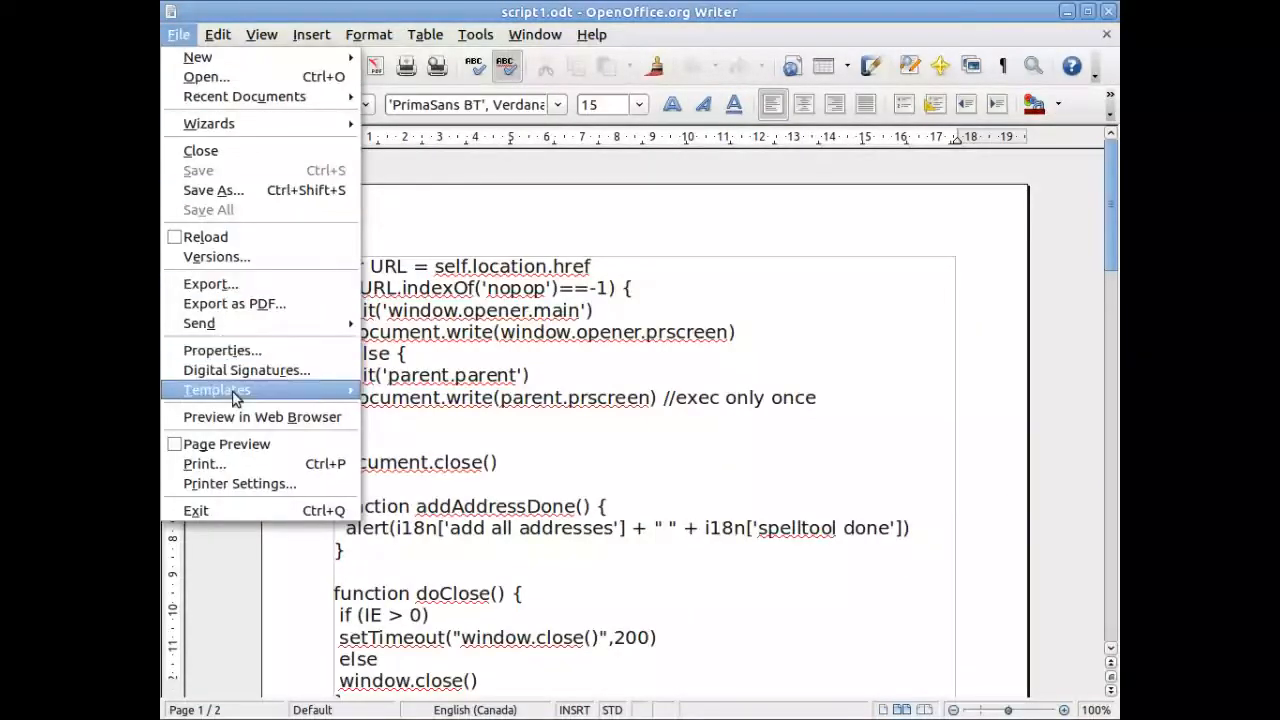
click(204, 464)
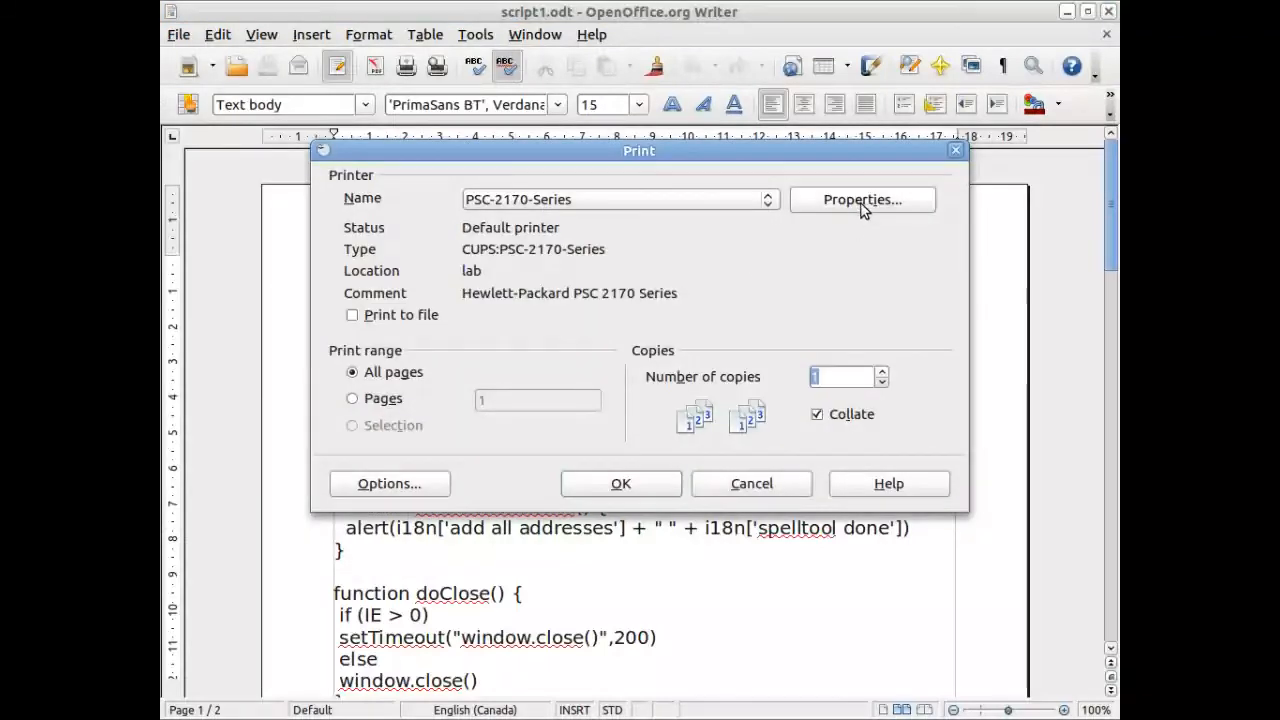
click(862, 200)
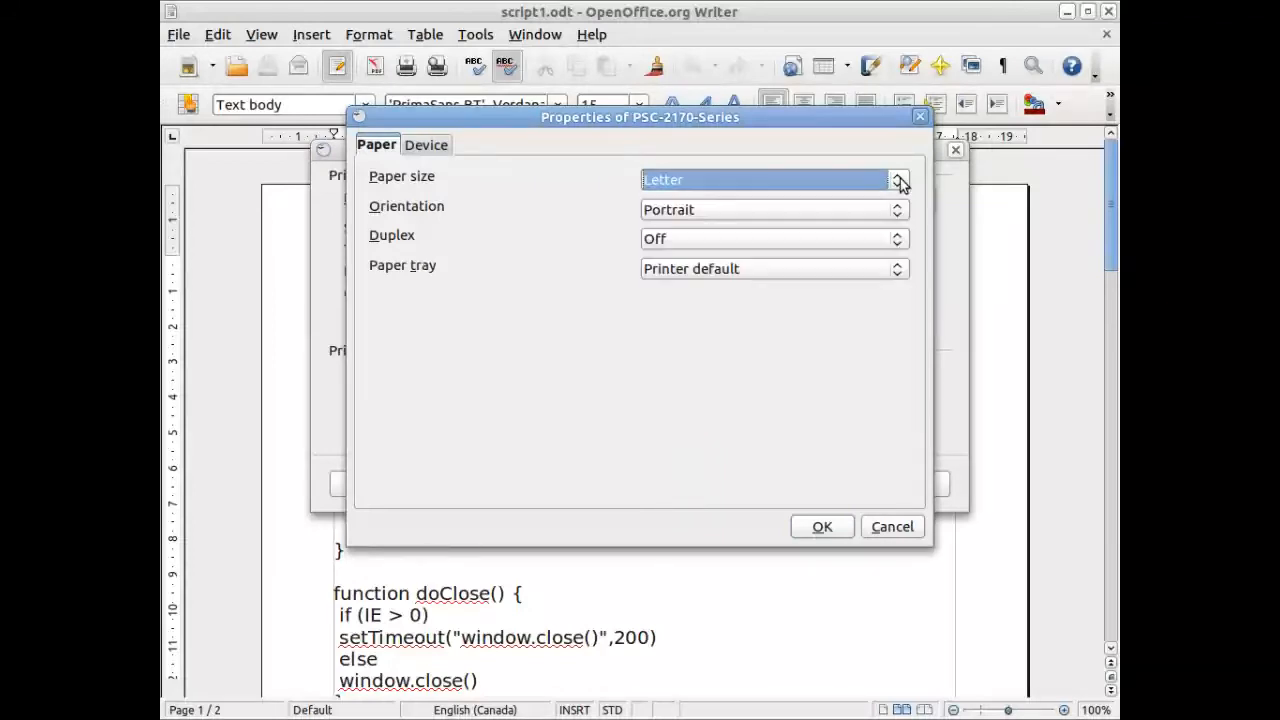
mouse_move(896, 198)
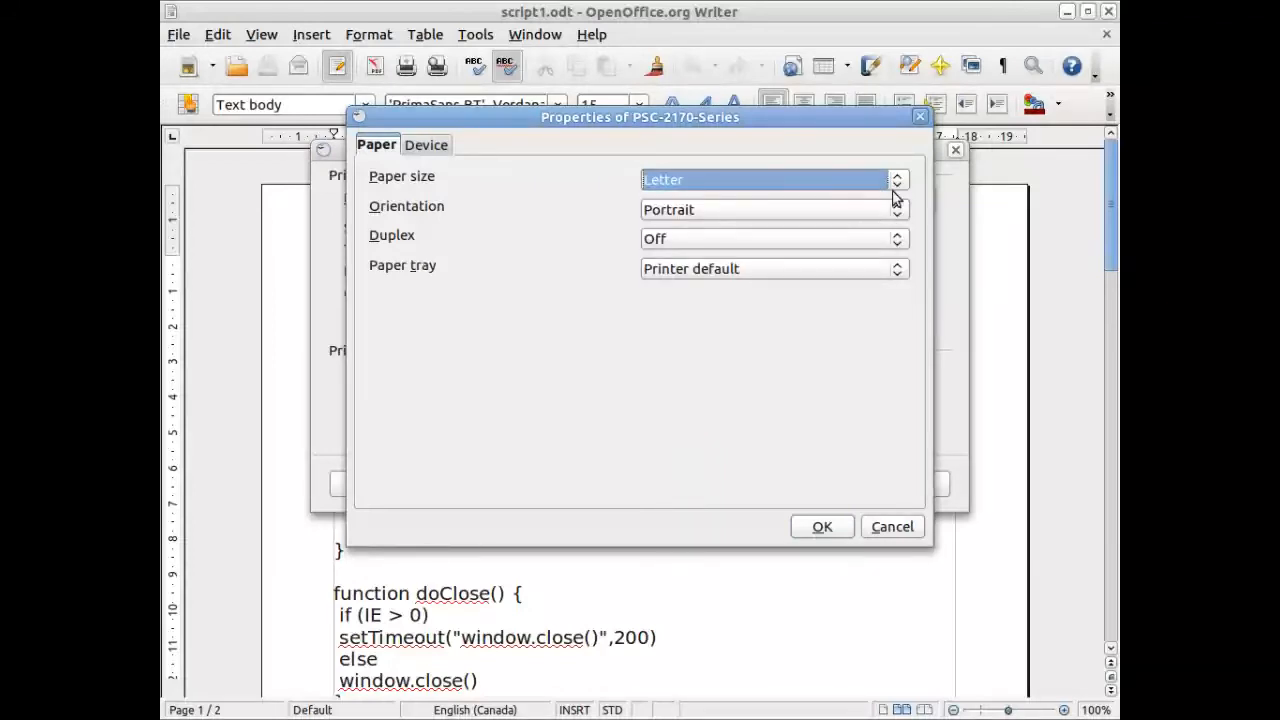
click(896, 180)
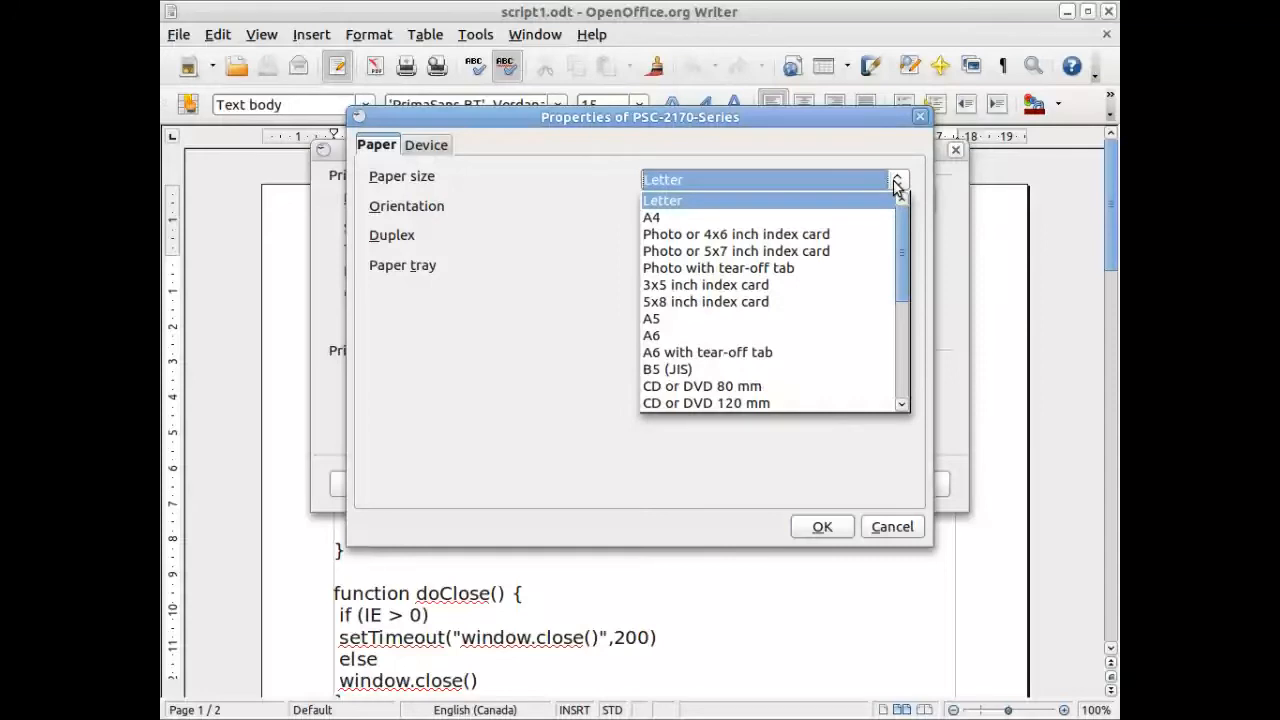
click(662, 200)
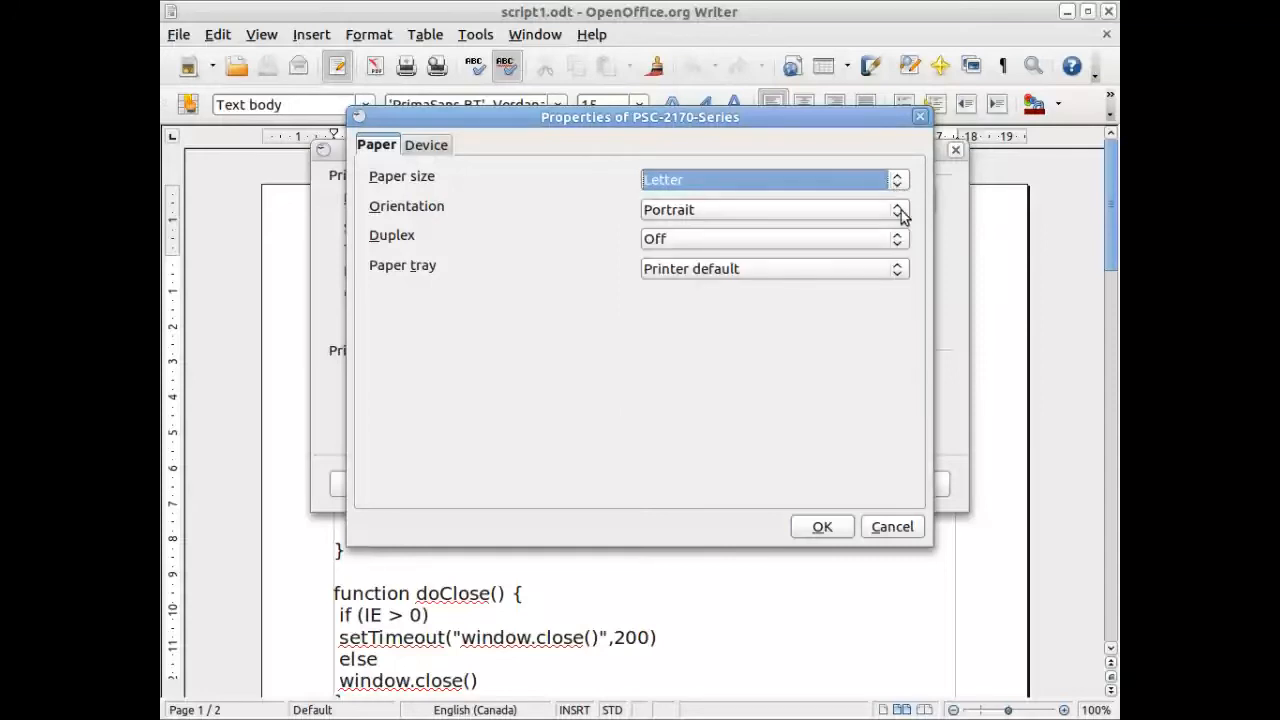
click(768, 210)
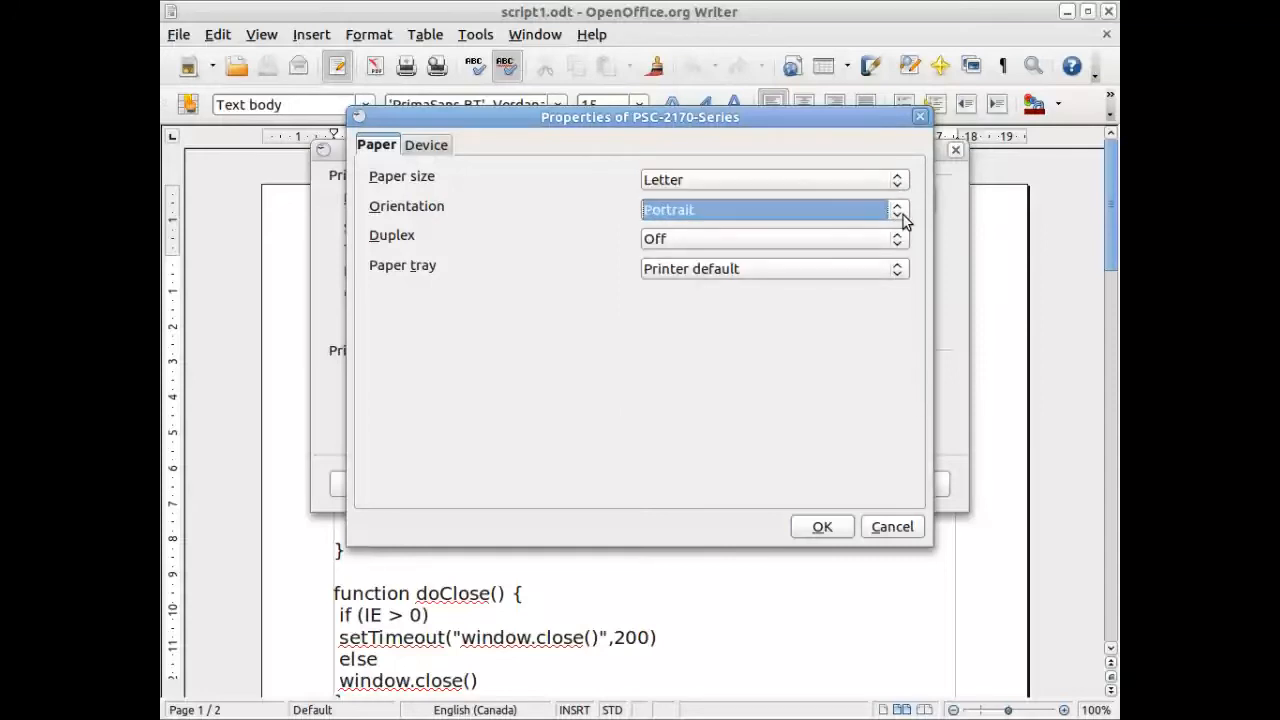
click(896, 210)
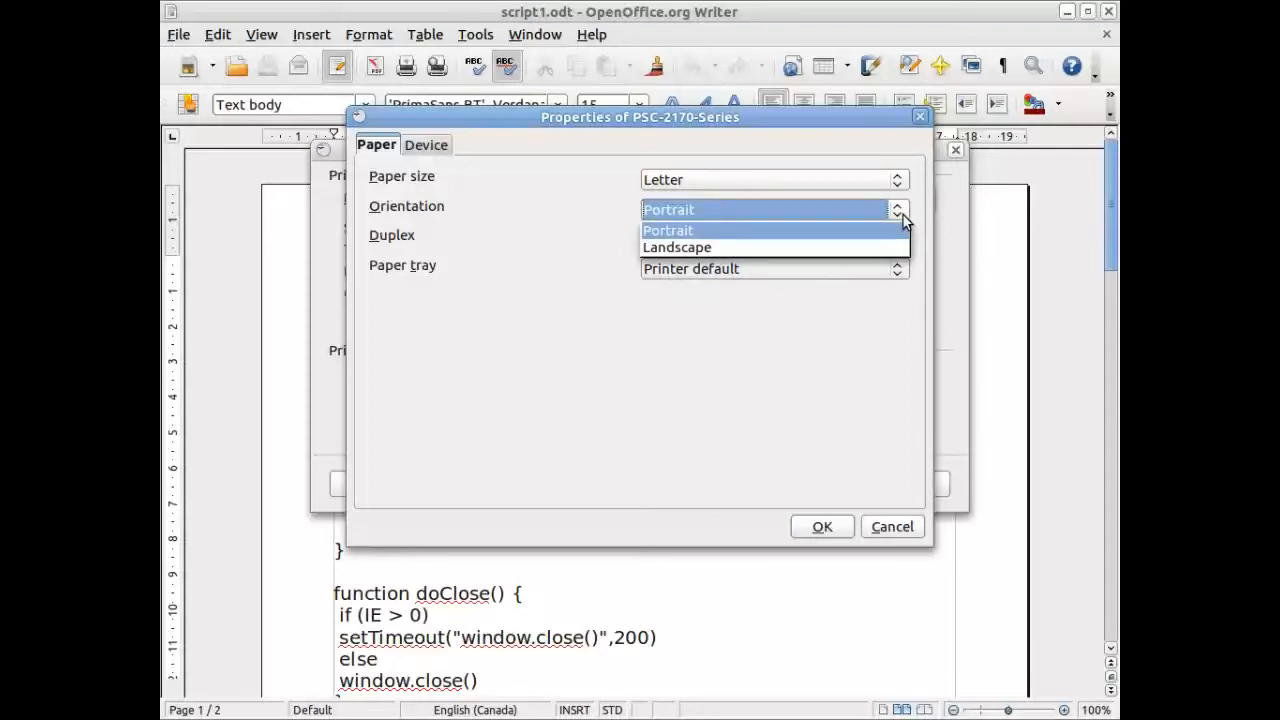
click(668, 210)
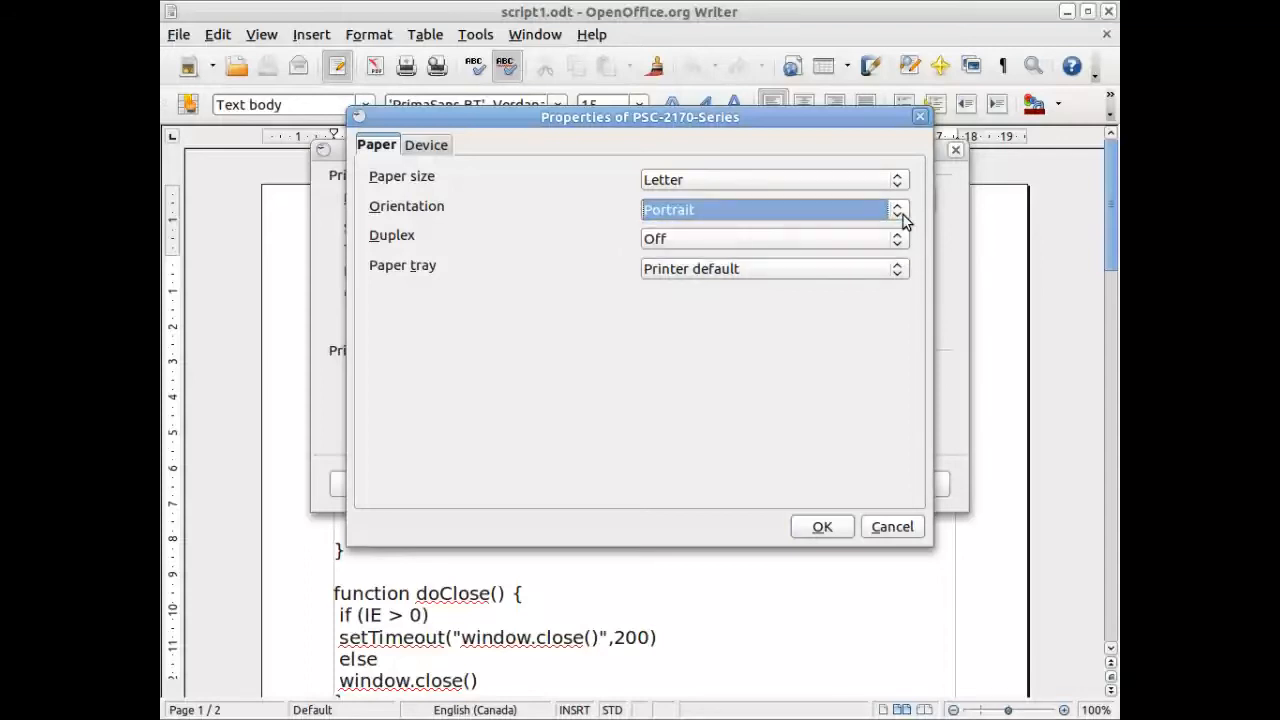
mouse_move(816, 222)
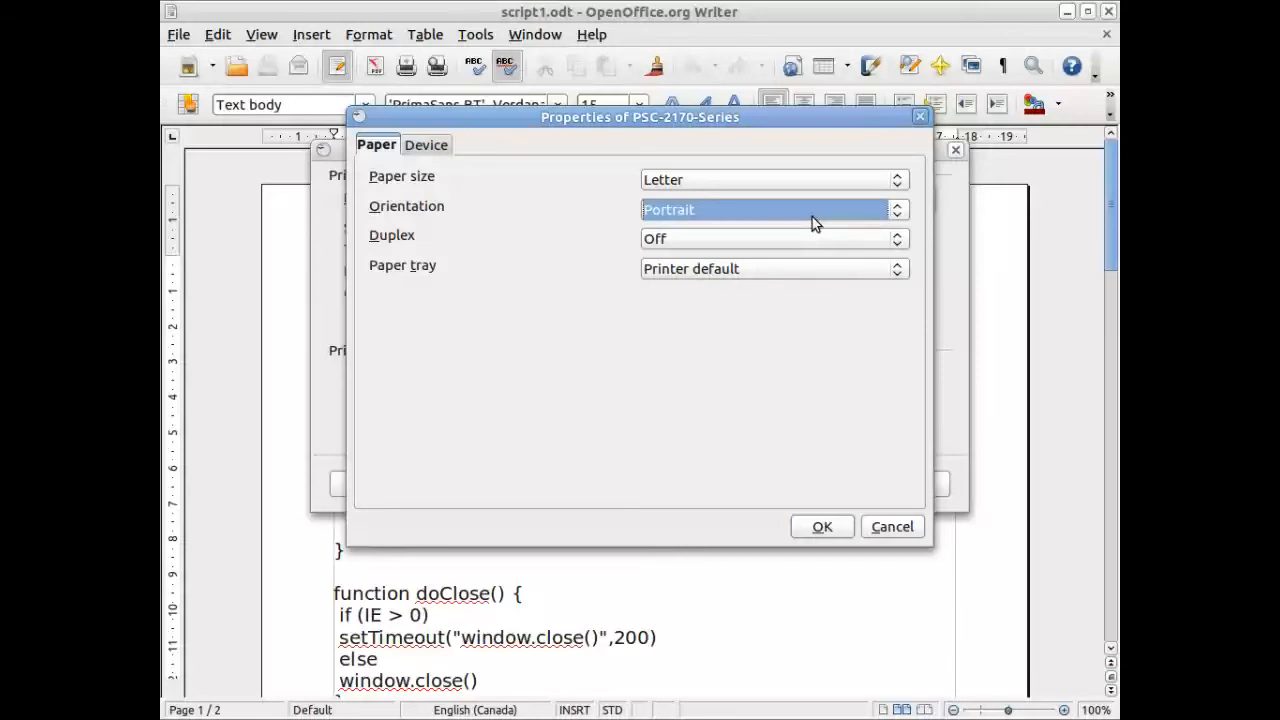
mouse_move(840, 528)
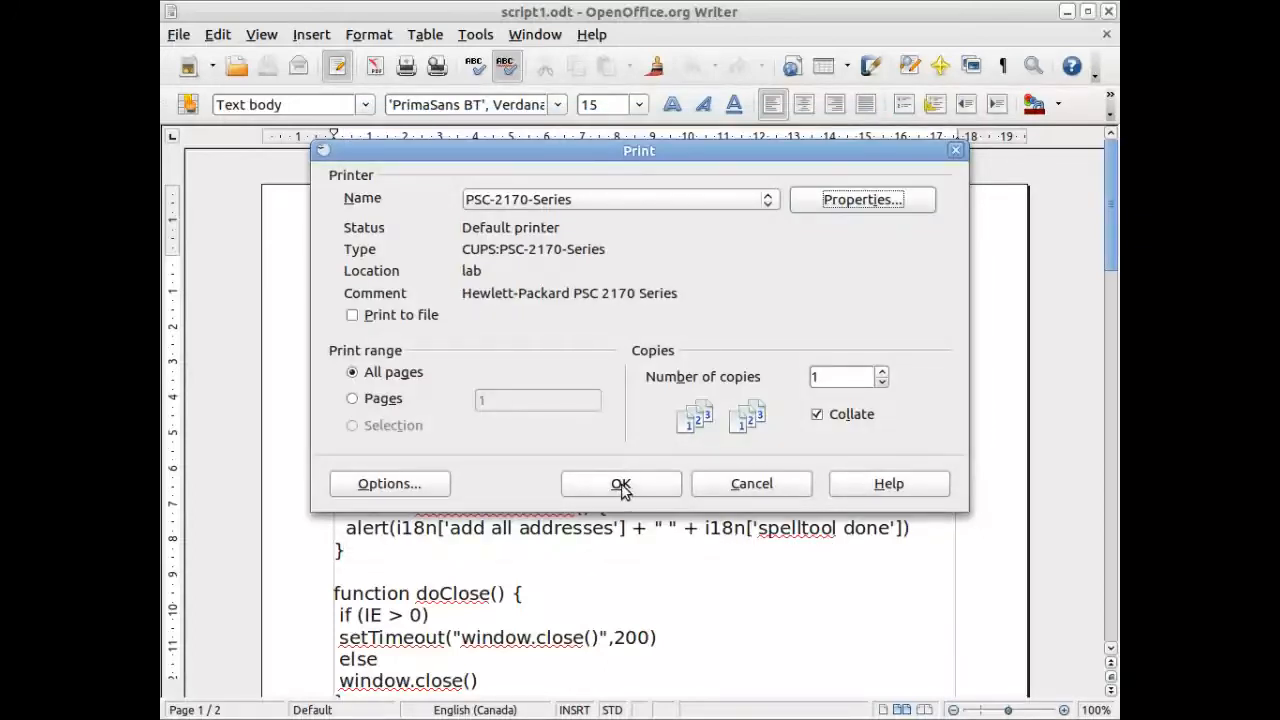
Send script1 to the printer and show job 13 processing in the print queue.
click(620, 482)
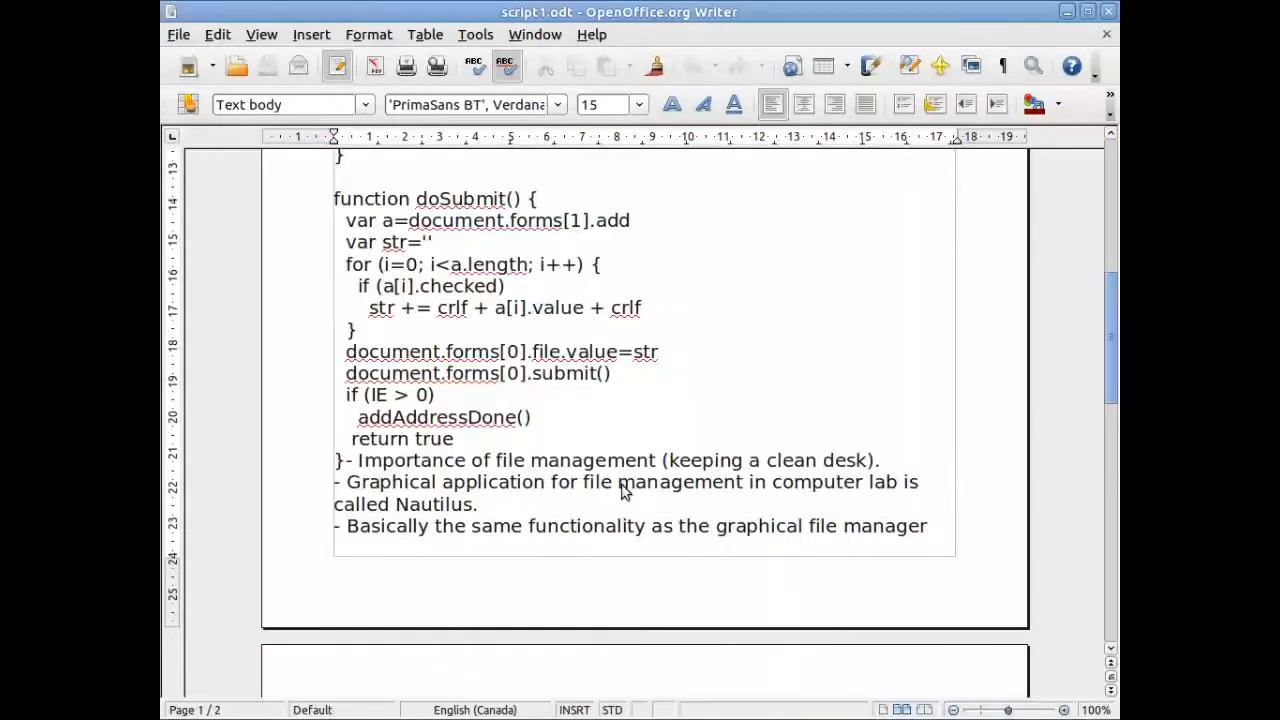
click(406, 64)
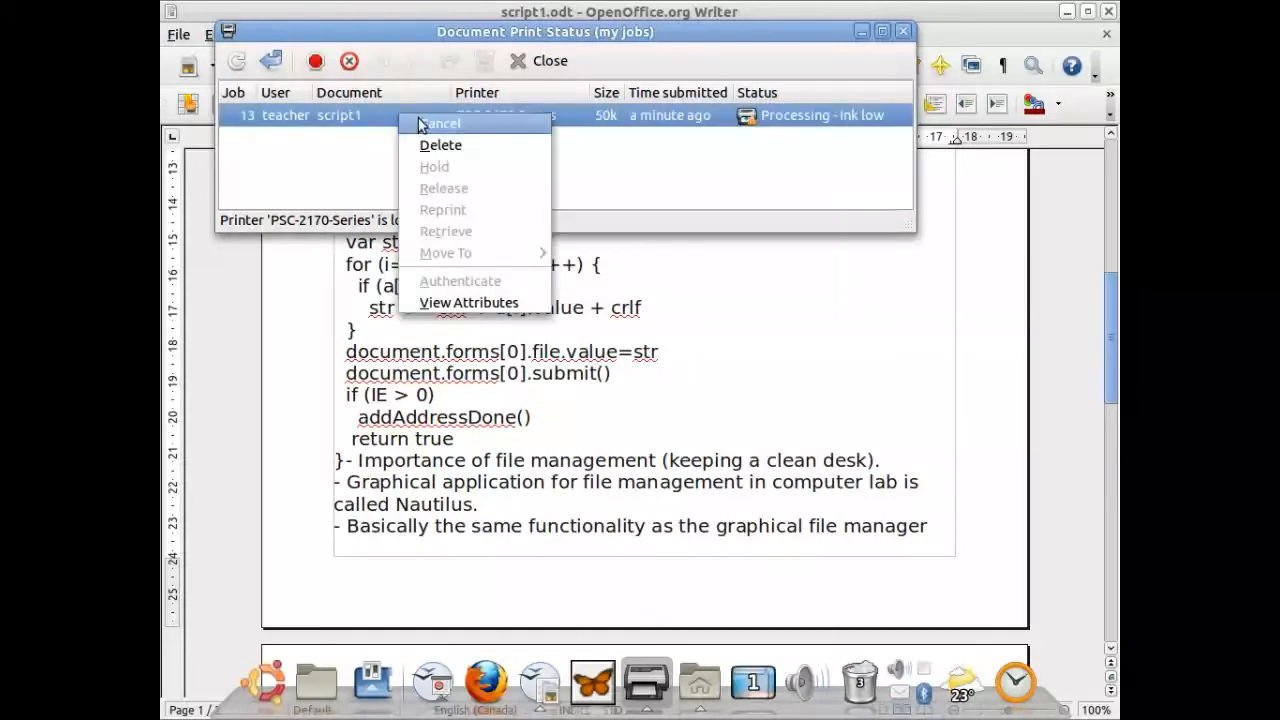
mouse_move(440, 144)
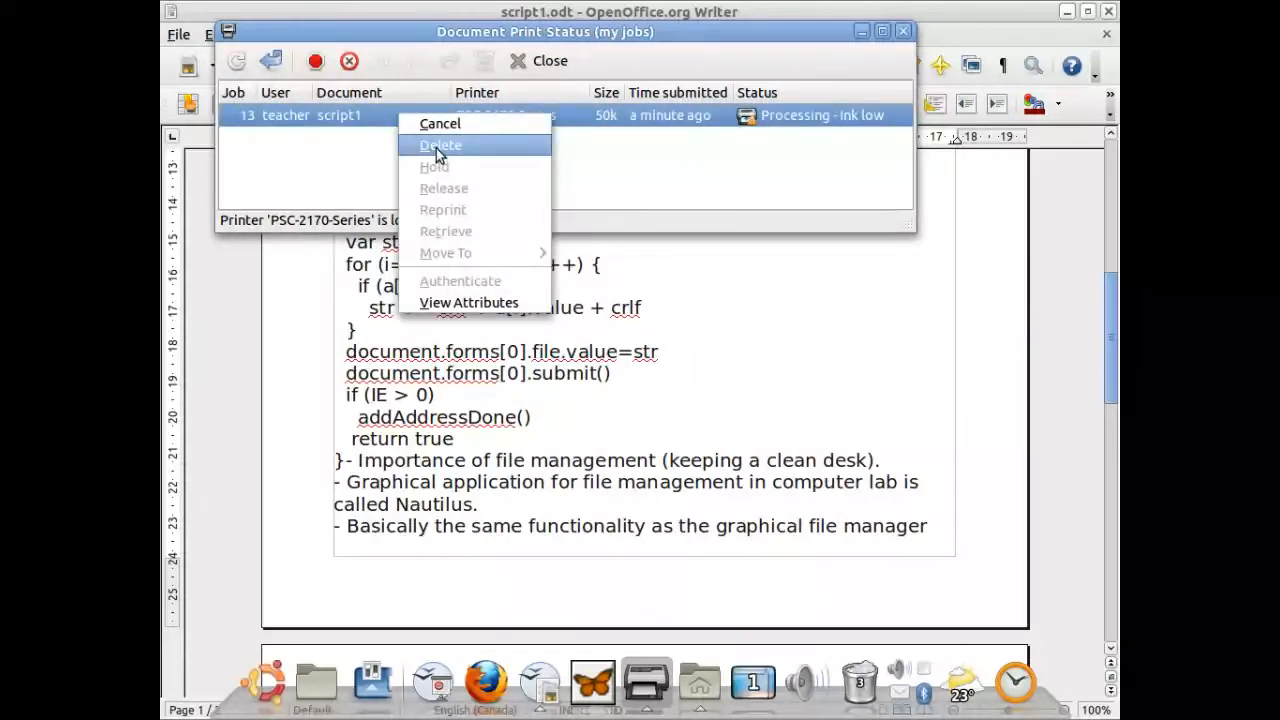
mouse_move(392, 150)
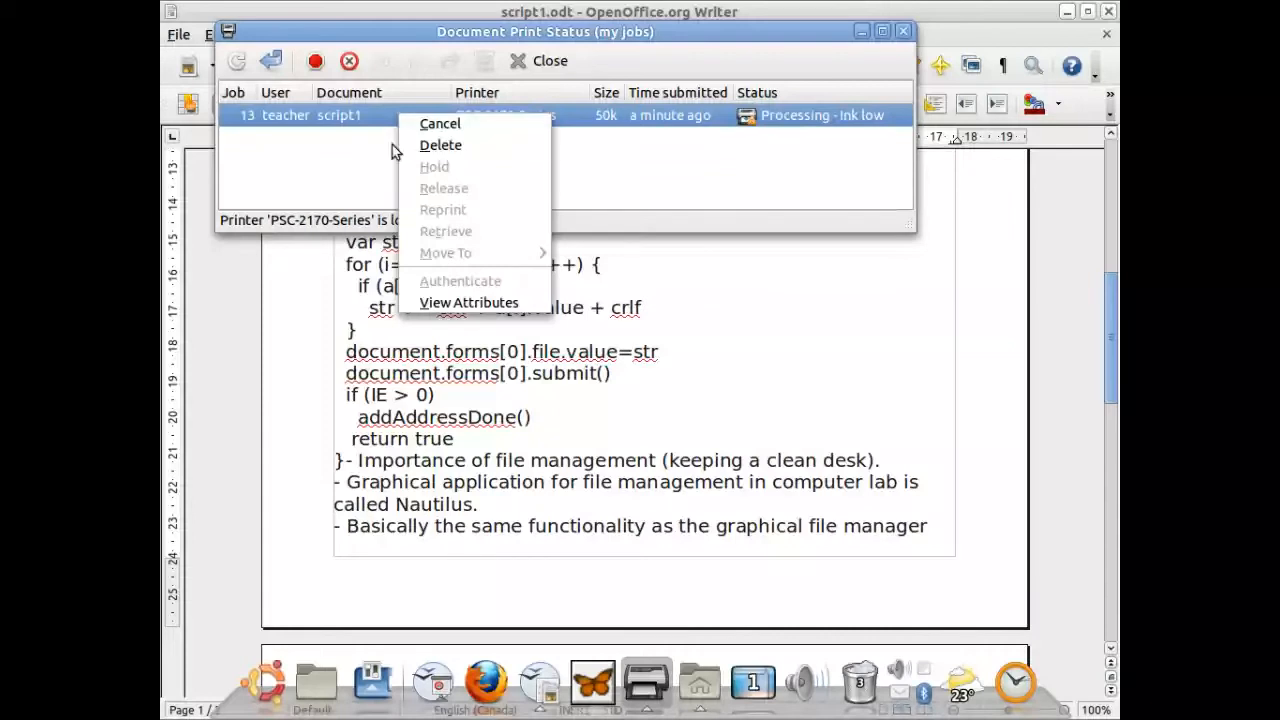
mouse_move(440, 124)
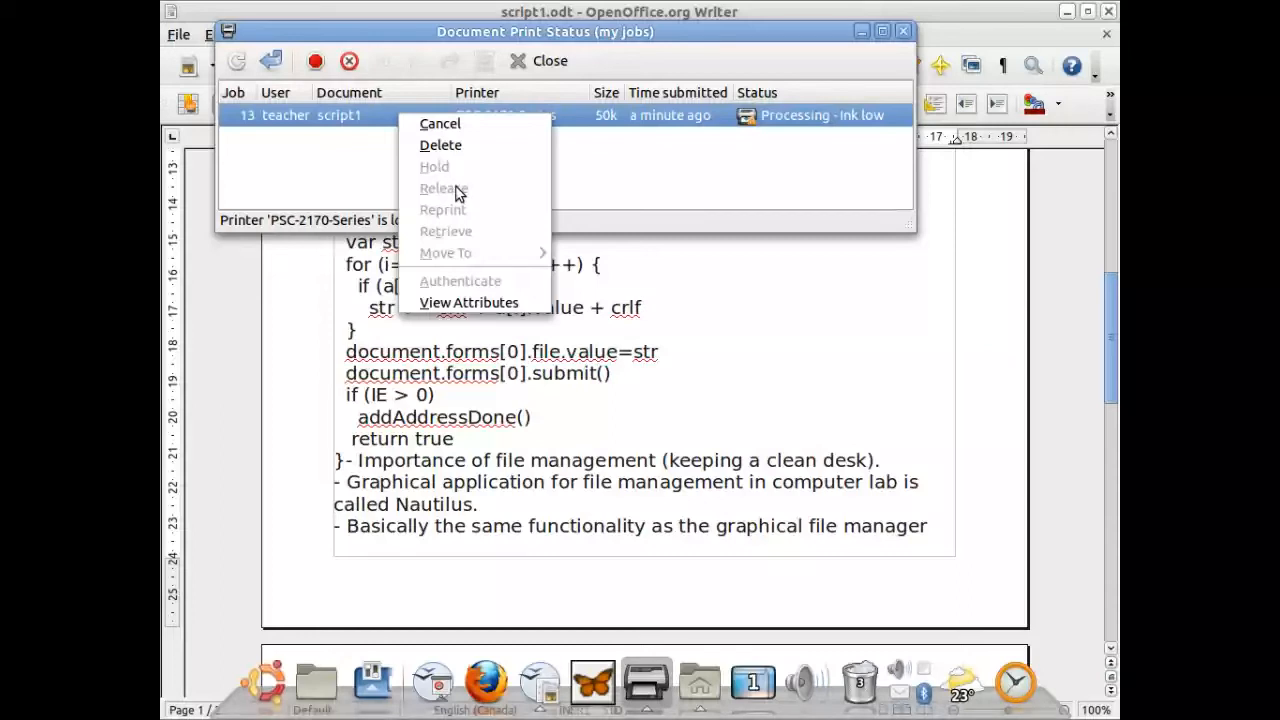
click(592, 168)
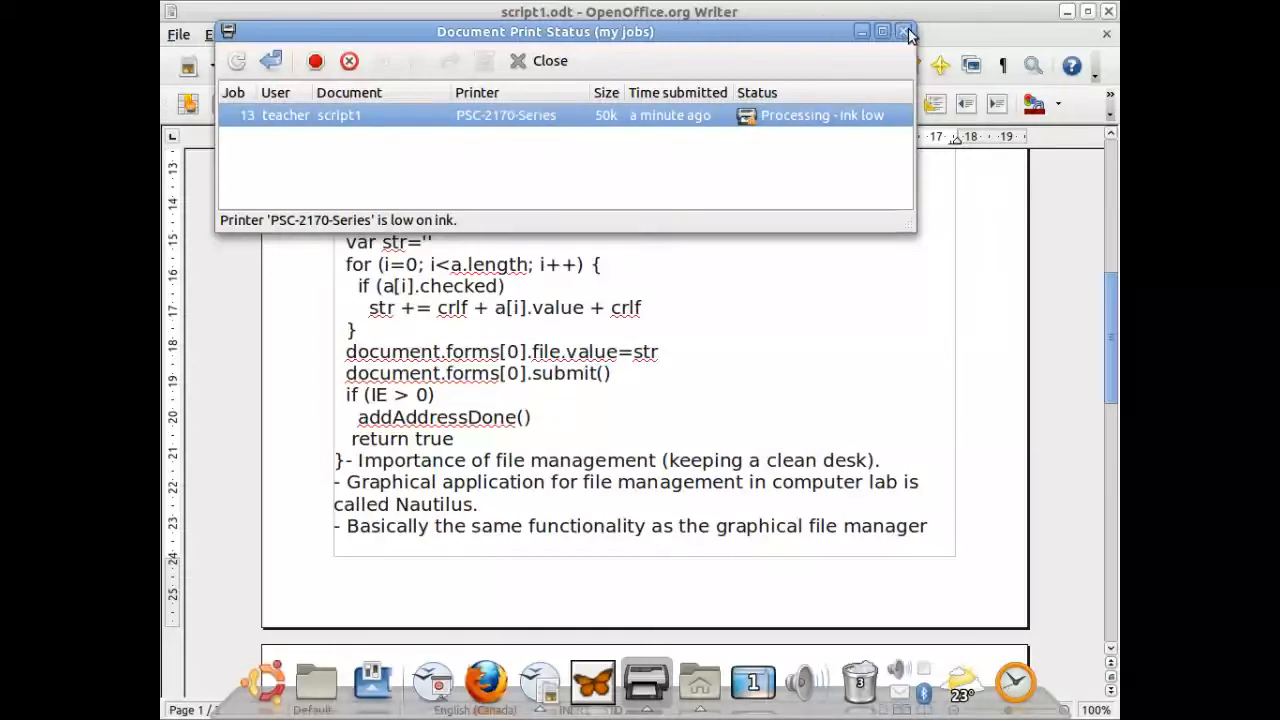
Close the print queue, exit Writer and close the Documents folder, leaving the desktop.
click(904, 32)
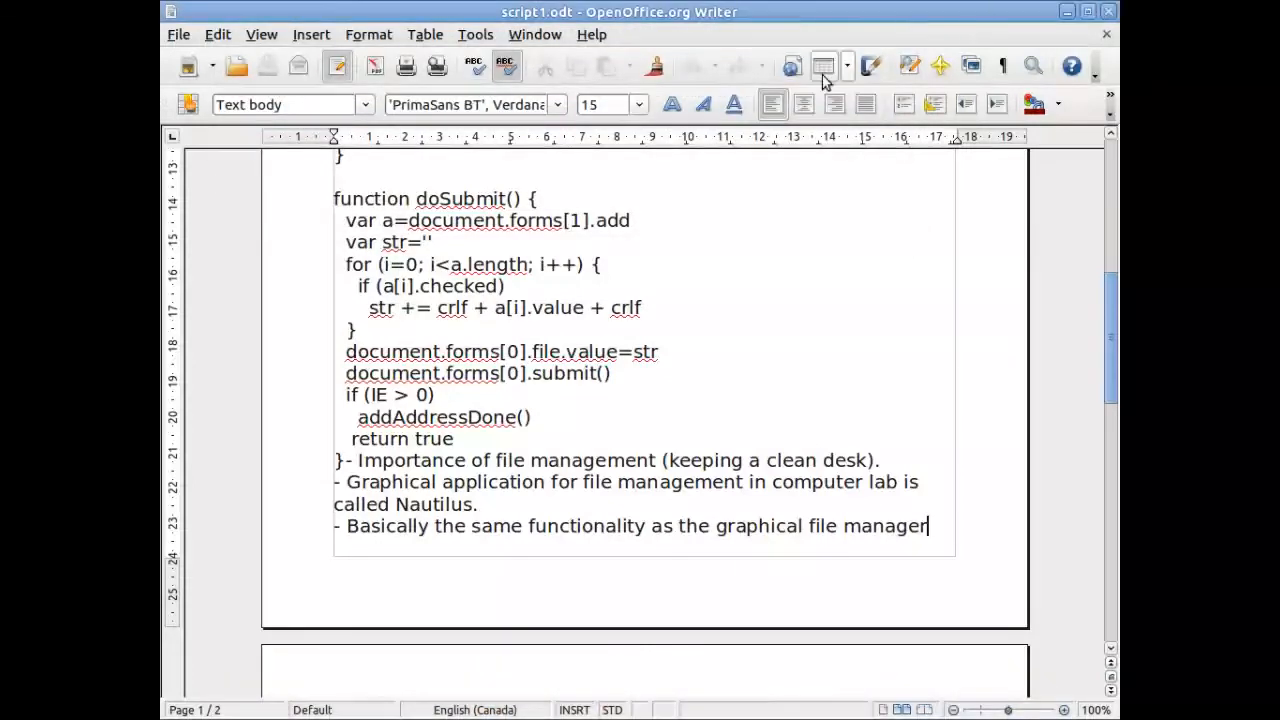
click(178, 34)
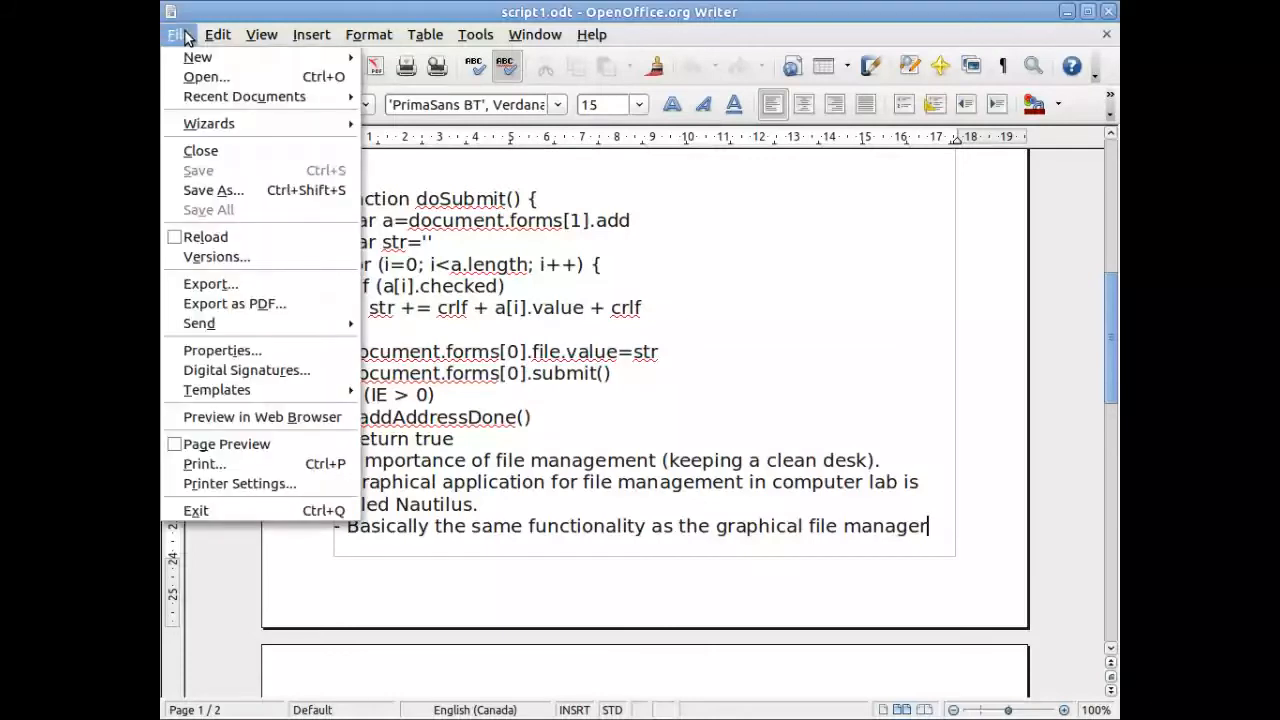
mouse_move(196, 512)
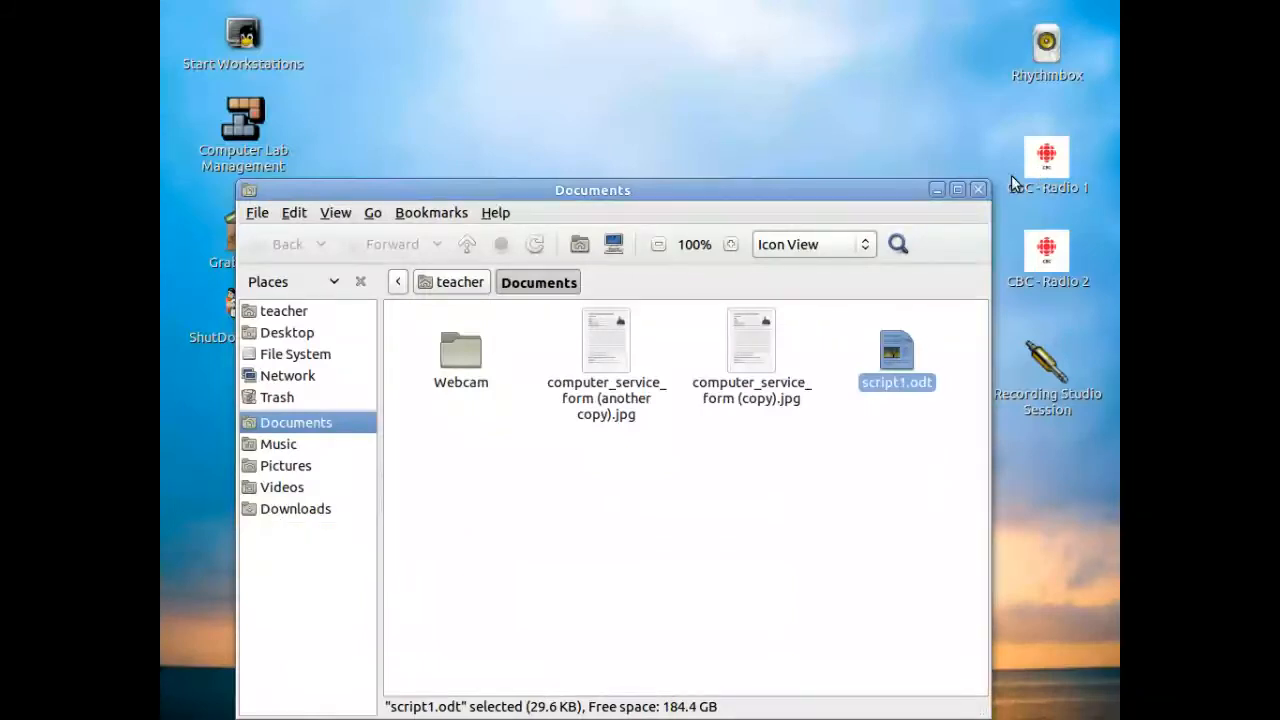
click(978, 188)
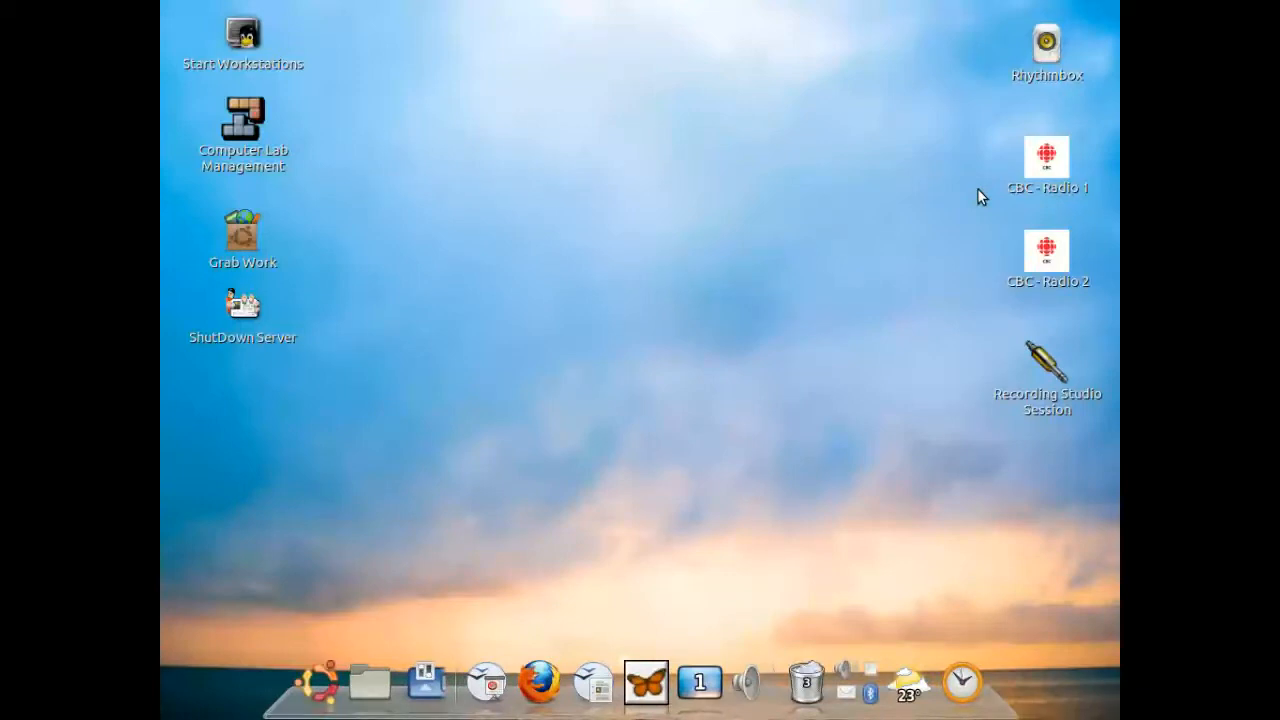
mouse_move(298, 288)
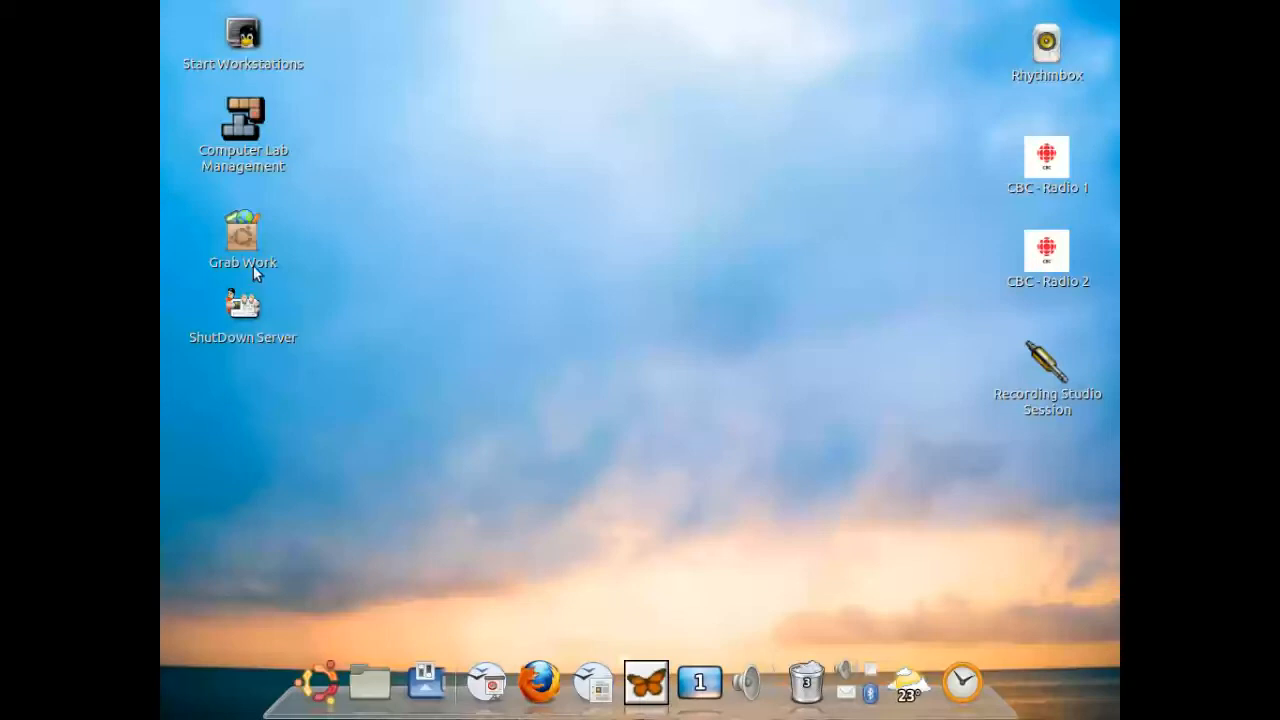
mouse_move(260, 248)
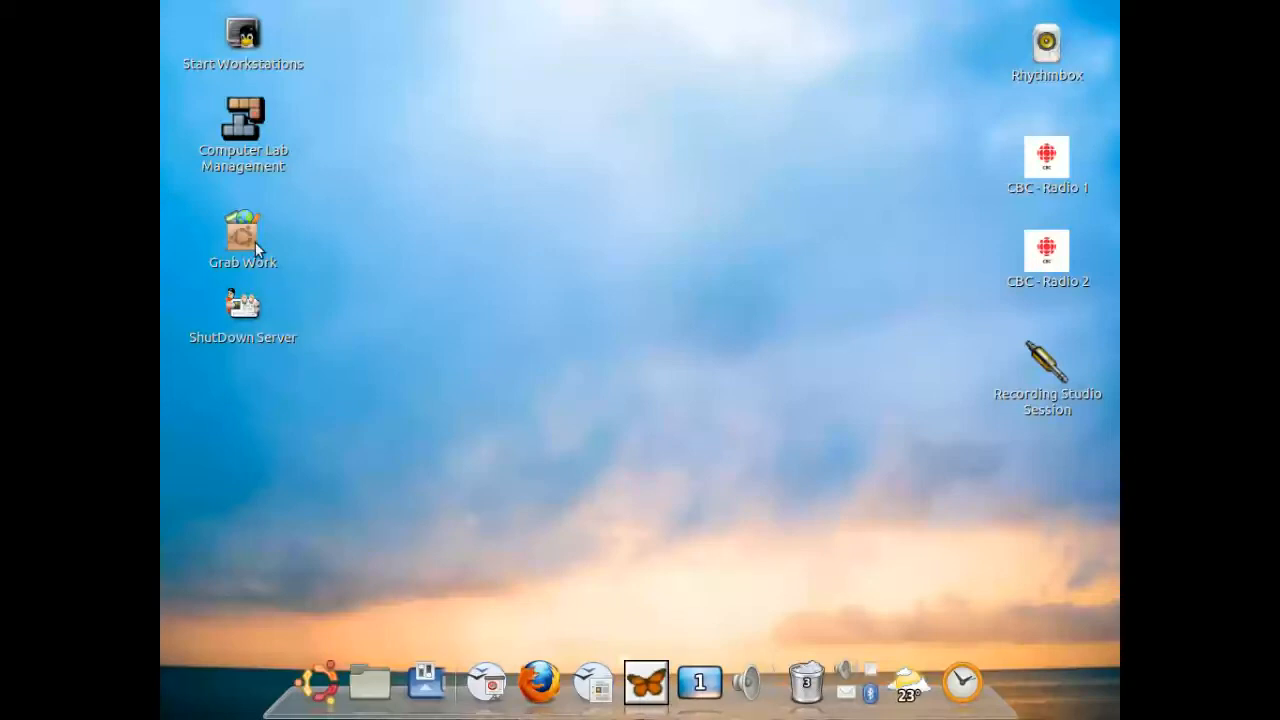